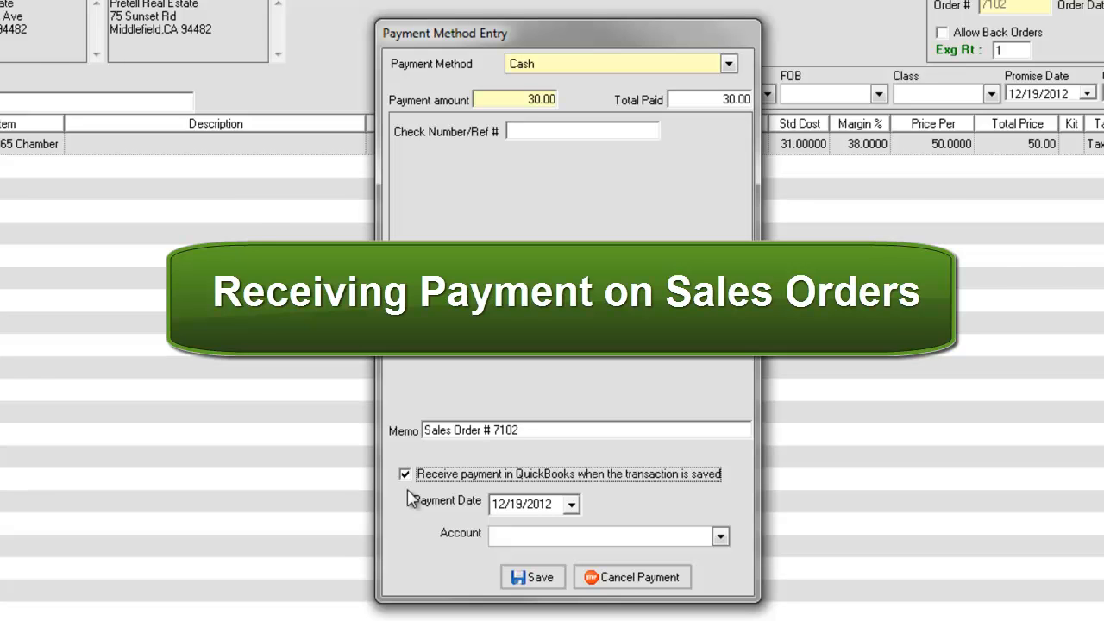
Set the Due on receipt term's type to Manual Payment Entry and save it
left_click(532, 576)
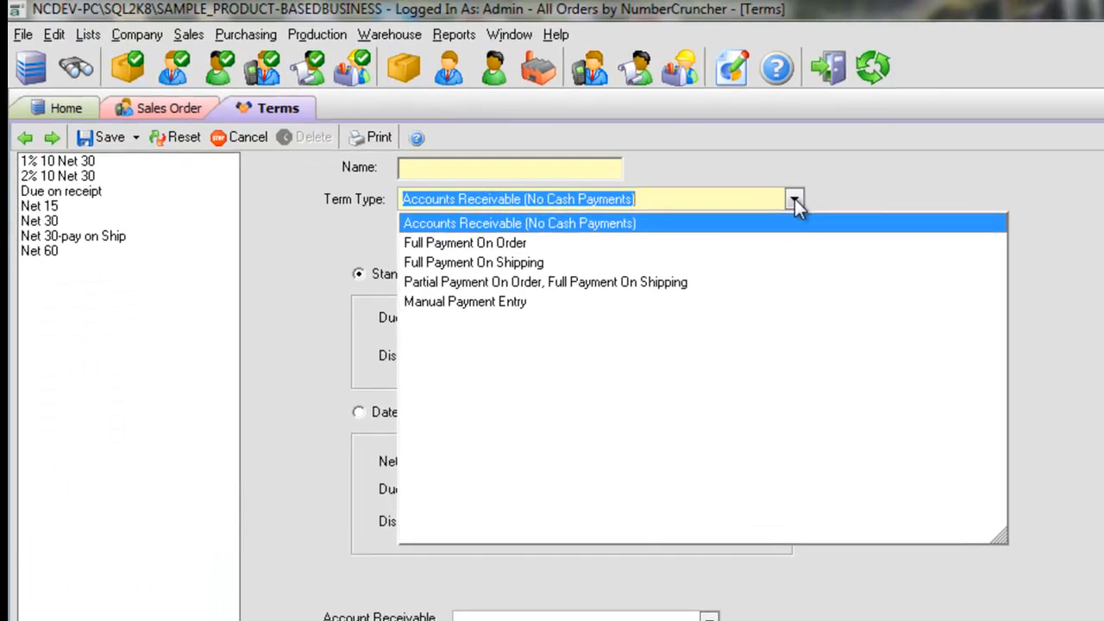
mouse_move(467, 243)
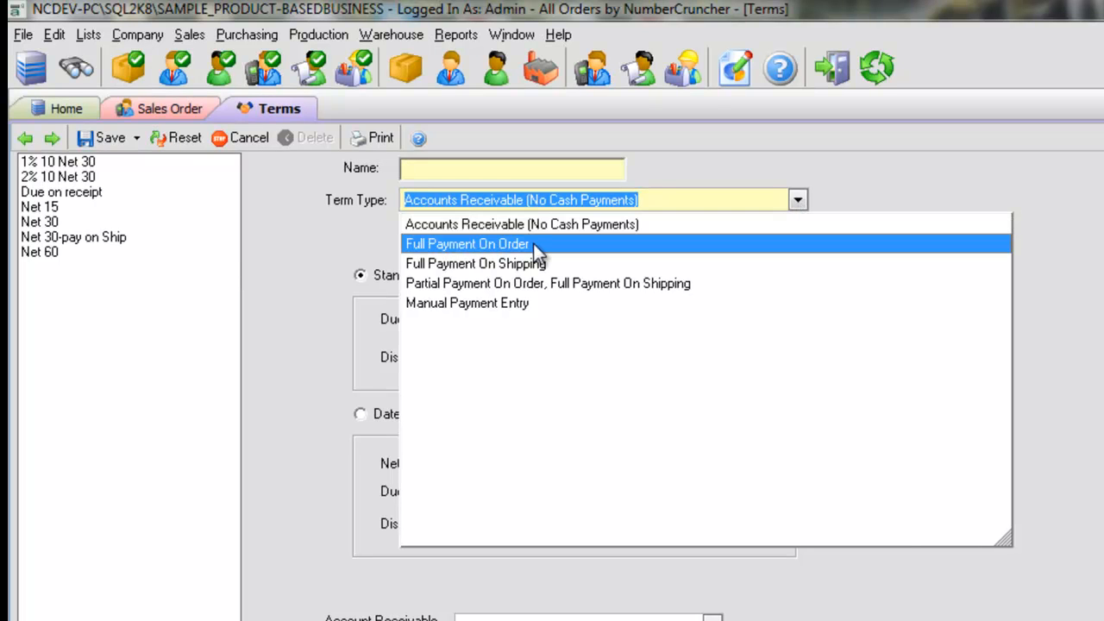
mouse_move(561, 263)
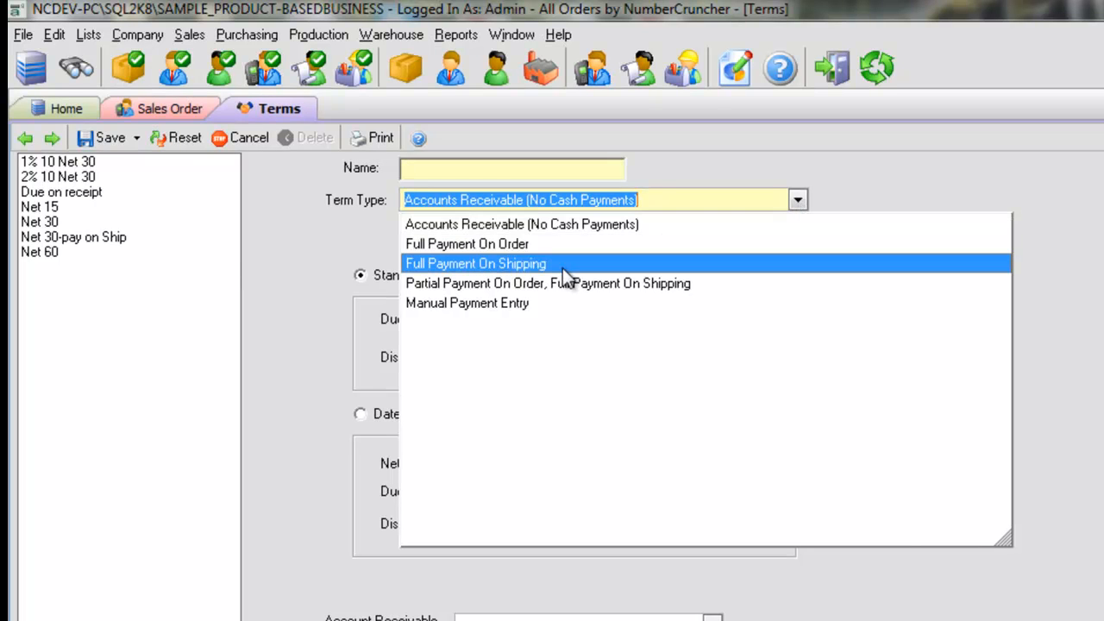
mouse_move(604, 284)
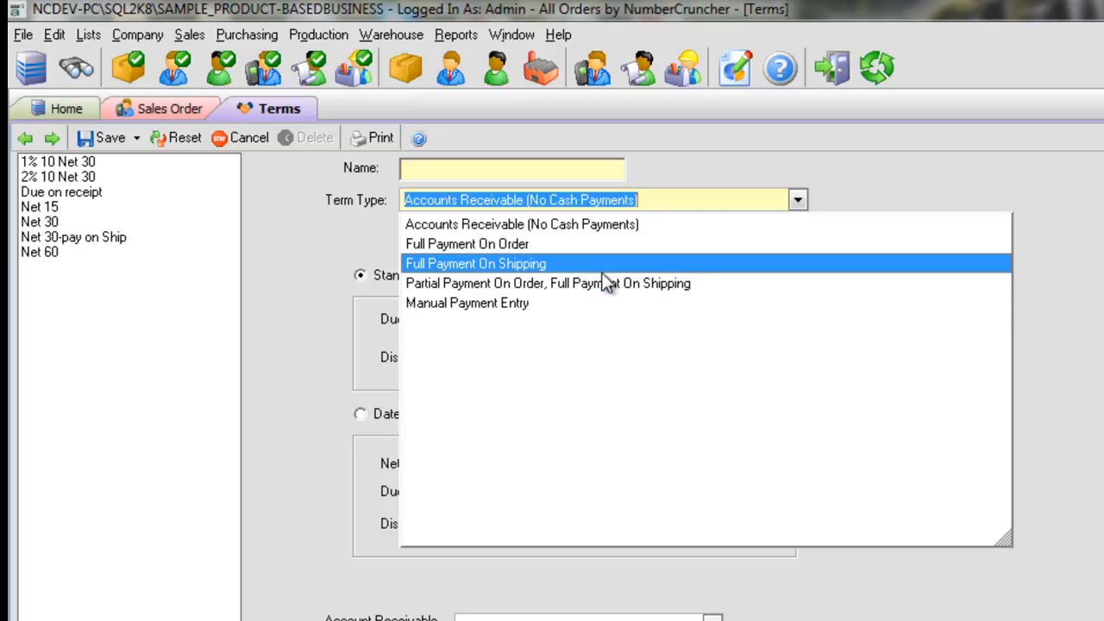
mouse_move(677, 294)
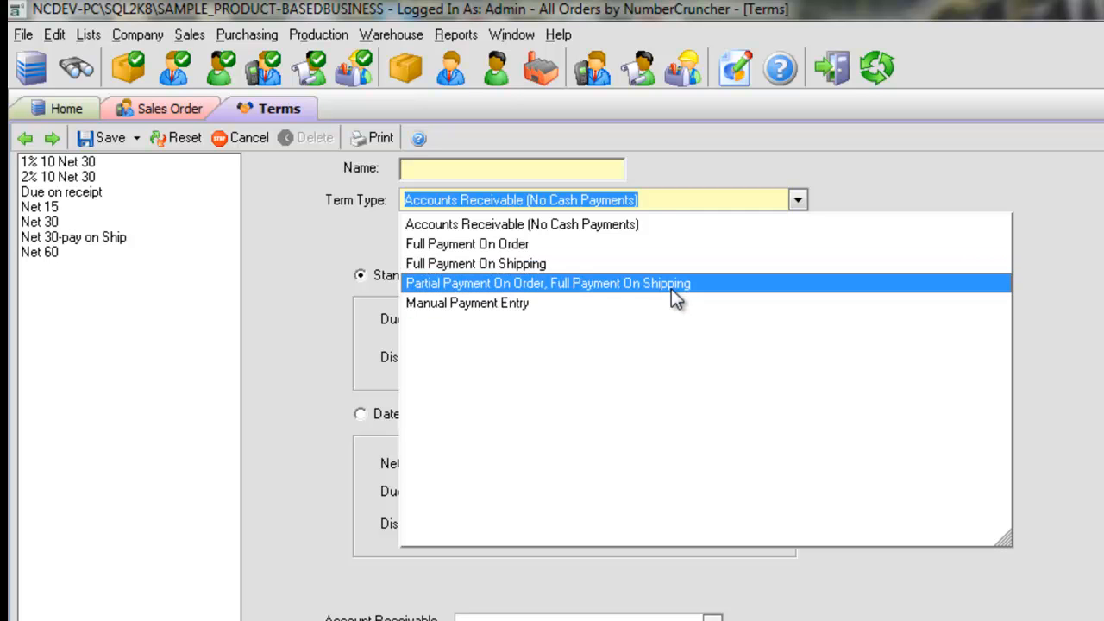
mouse_move(672, 311)
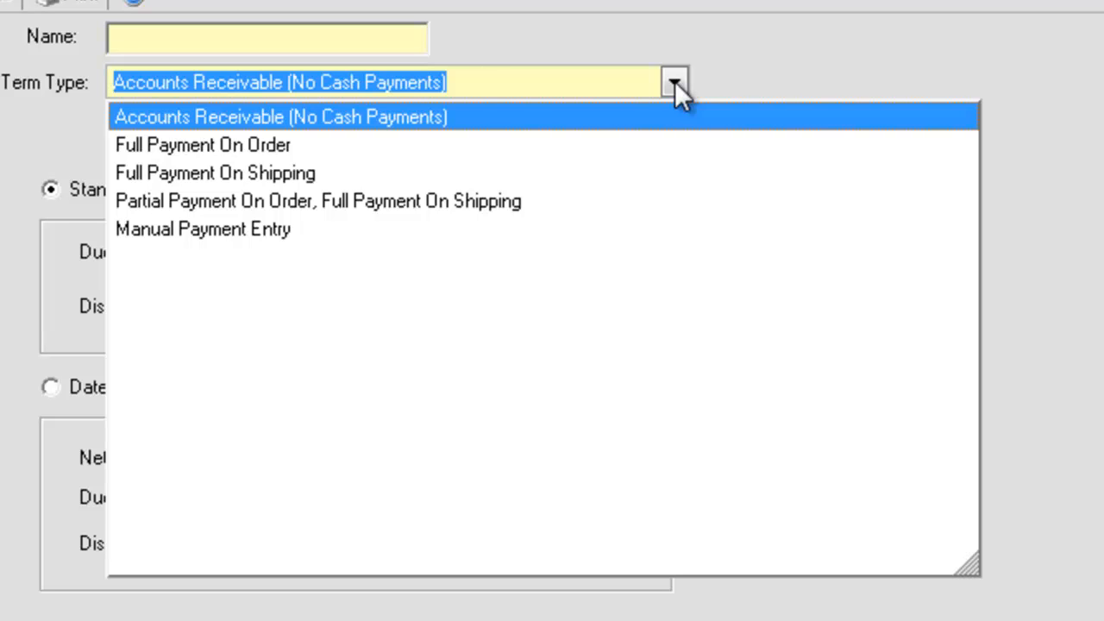
mouse_move(668, 108)
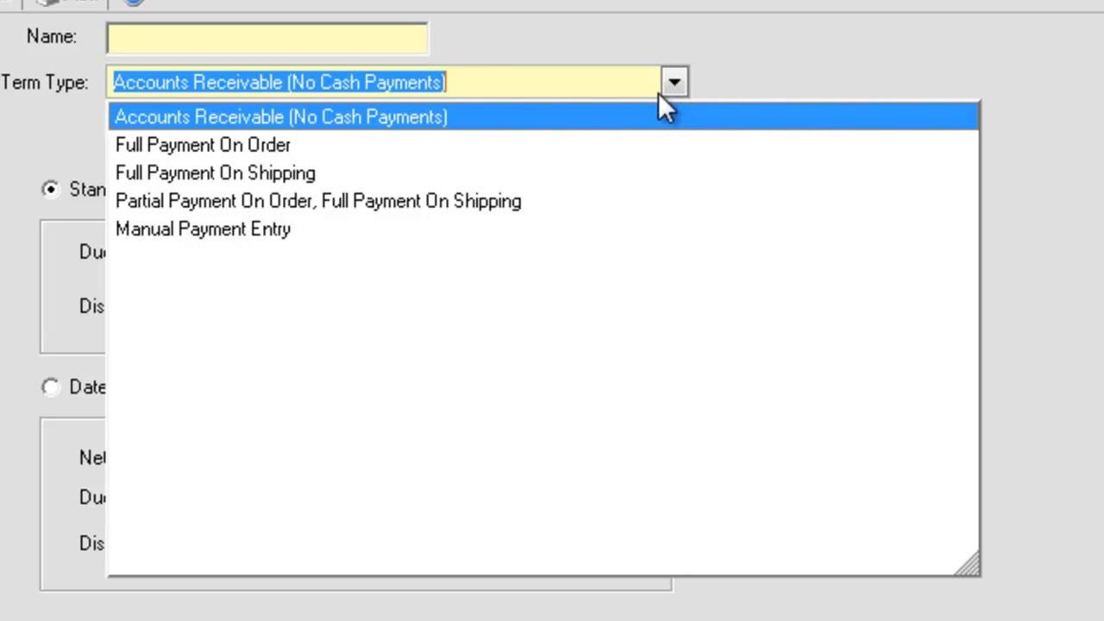
mouse_move(539, 126)
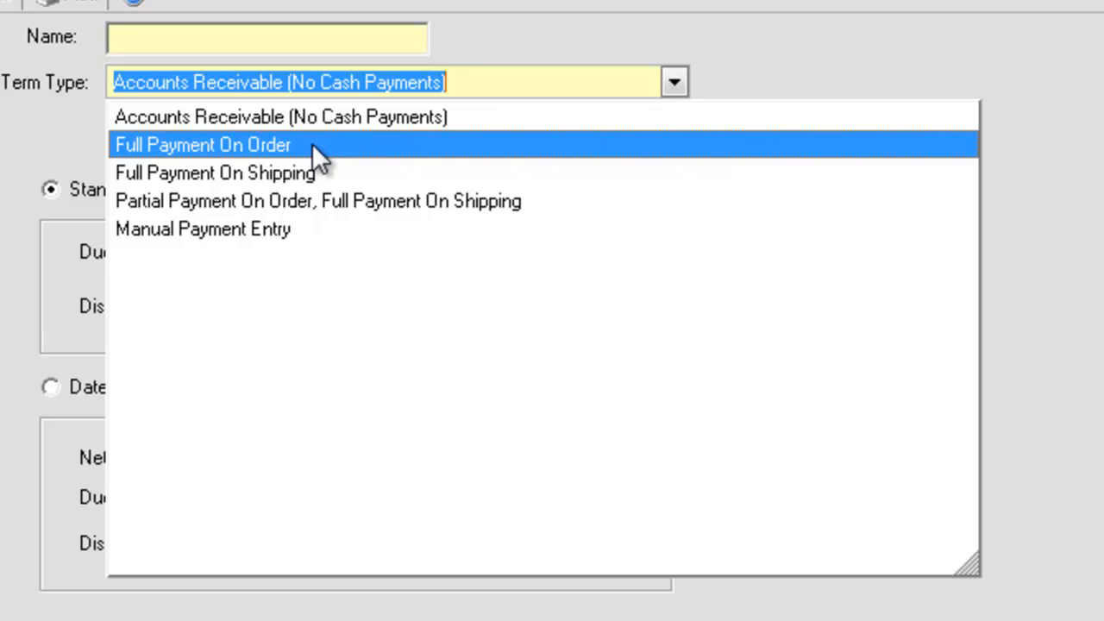
mouse_move(345, 173)
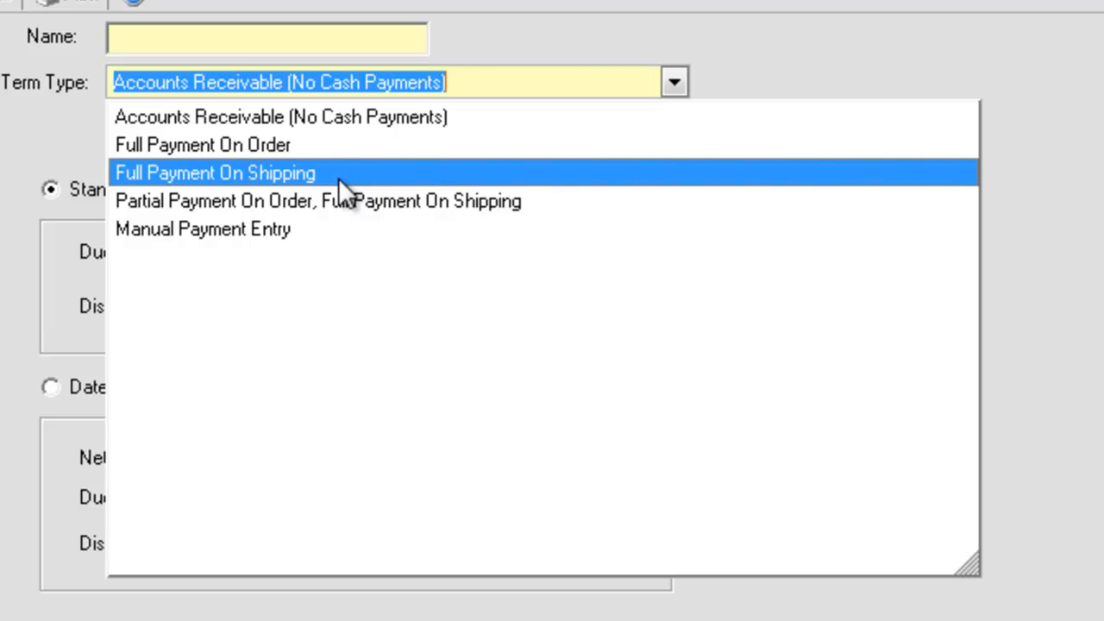
mouse_move(501, 215)
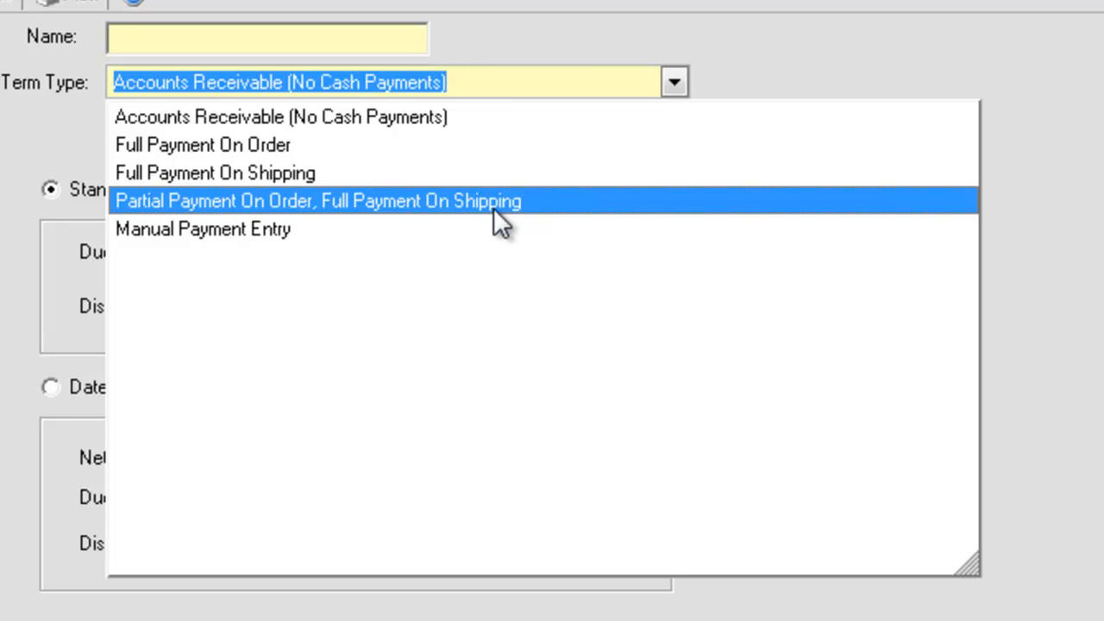
mouse_move(496, 233)
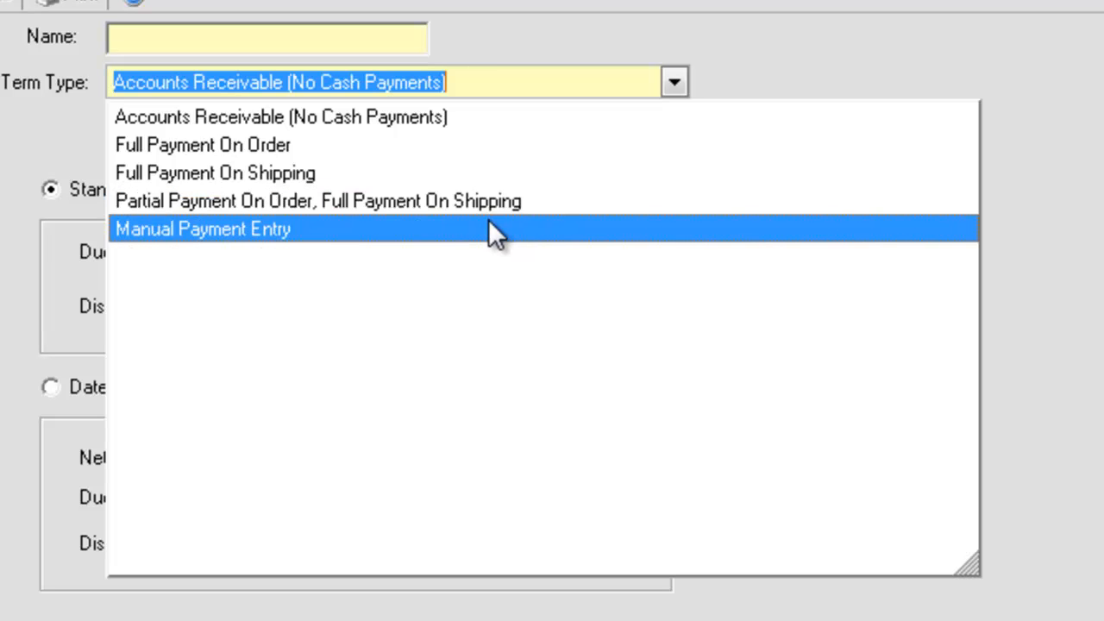
mouse_move(496, 245)
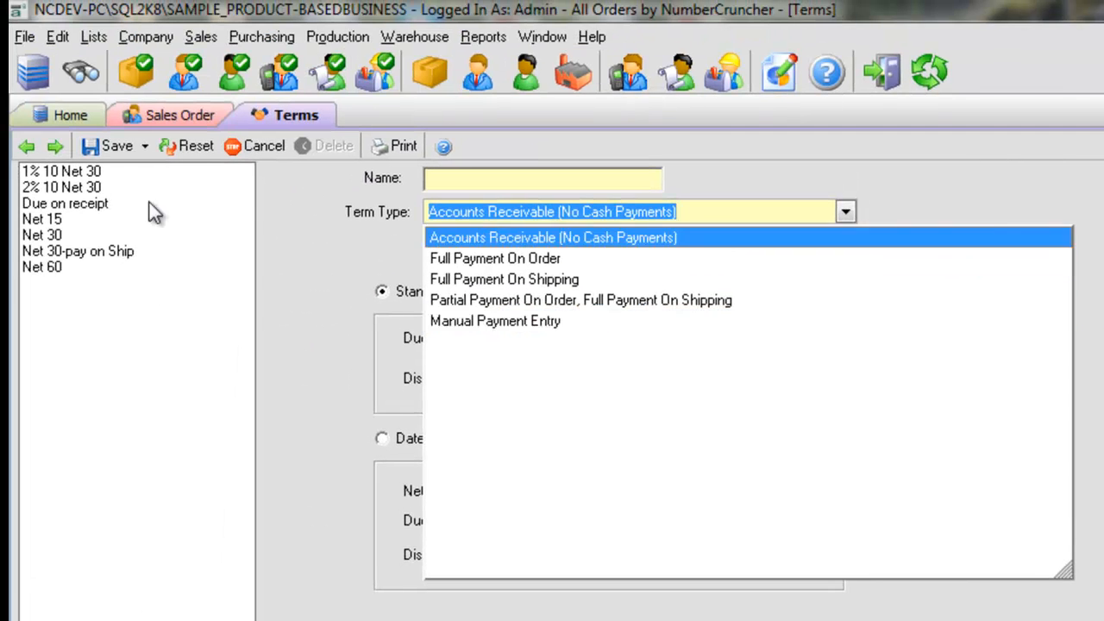
left_click(65, 204)
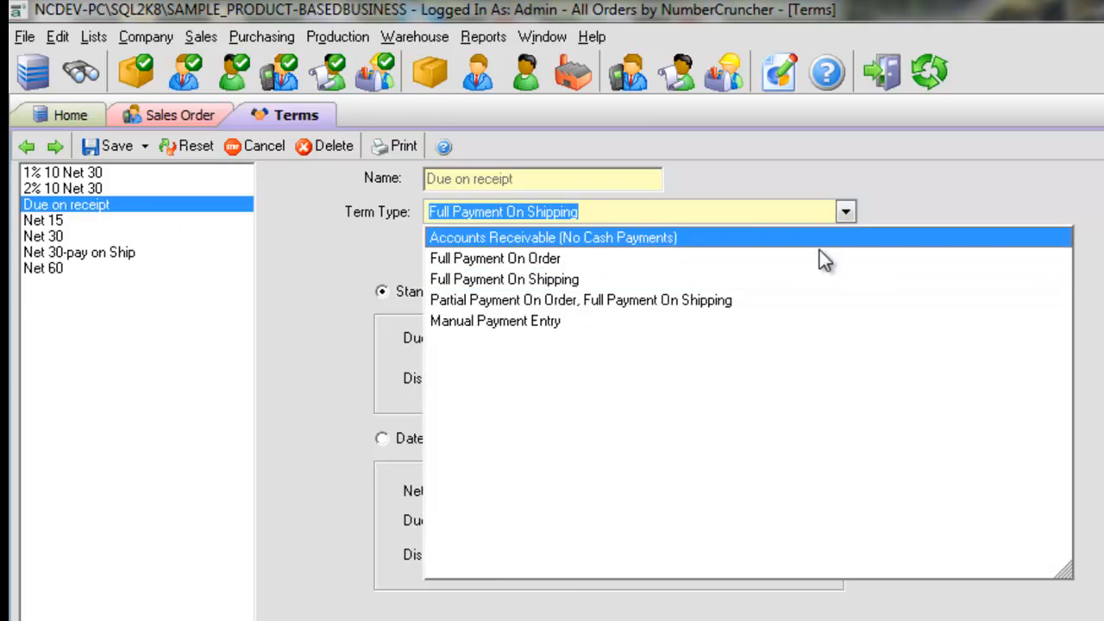
left_click(495, 320)
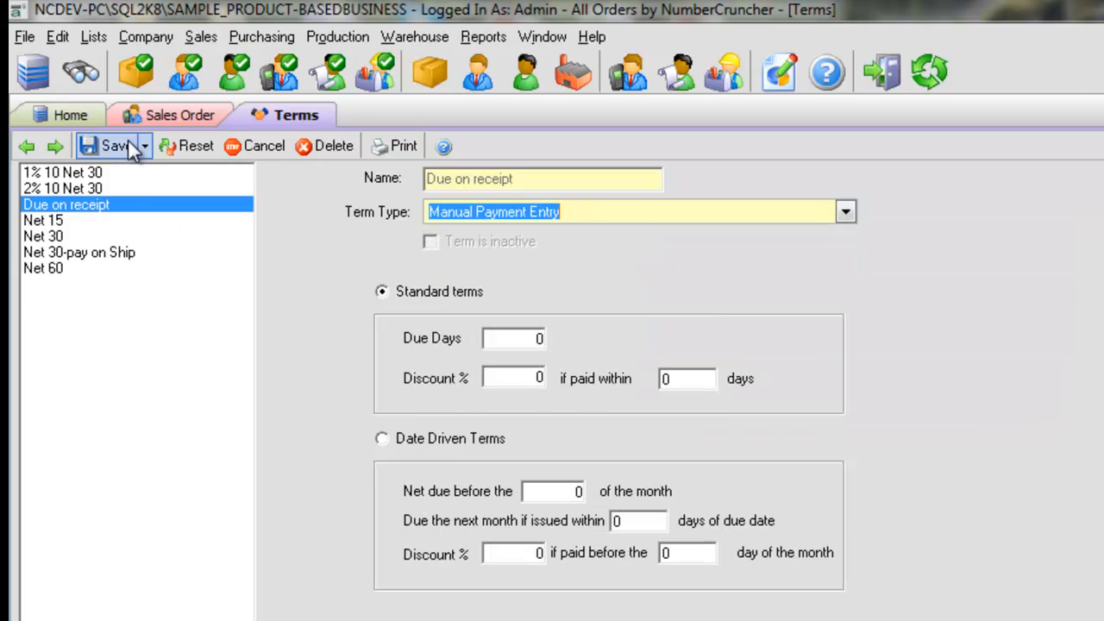
left_click(94, 37)
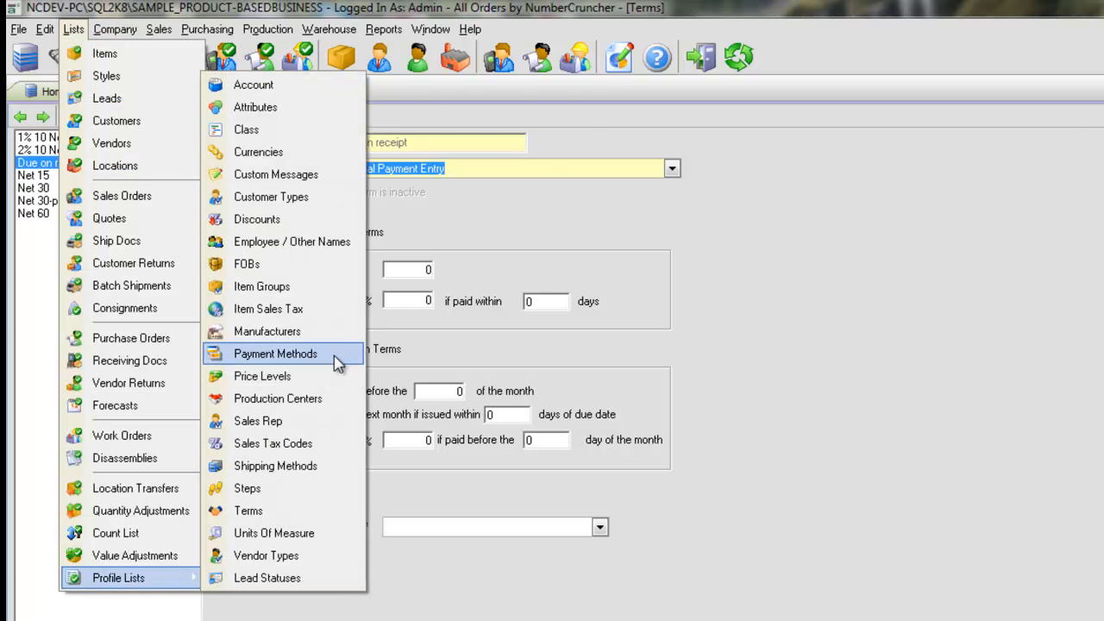
Open the Payment Methods list and review American Express, Cash and Discover
left_click(275, 354)
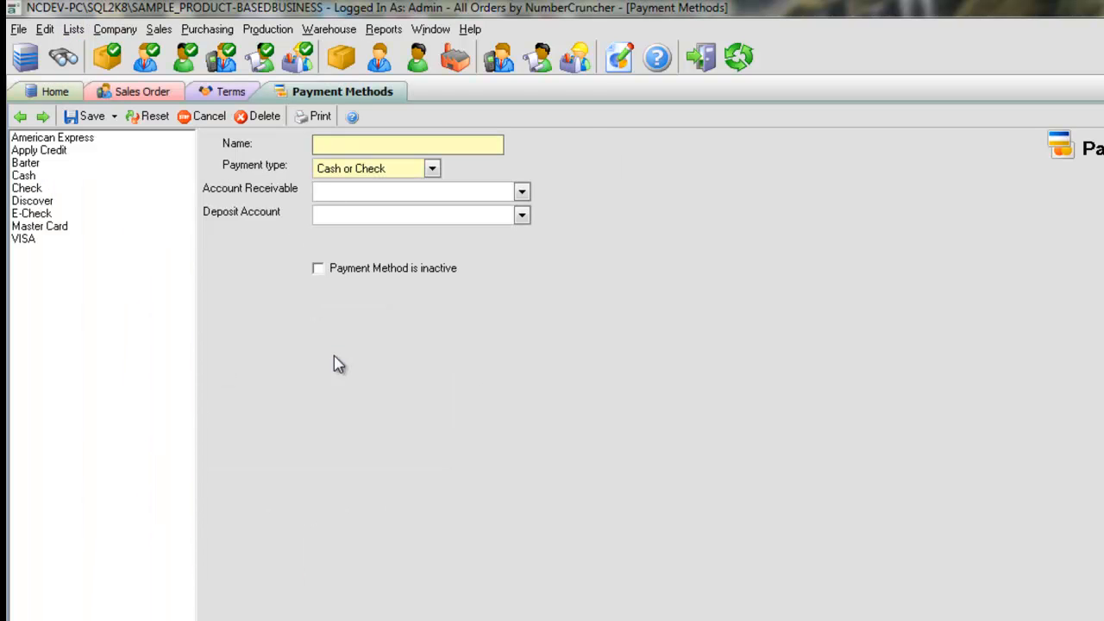
mouse_move(298, 192)
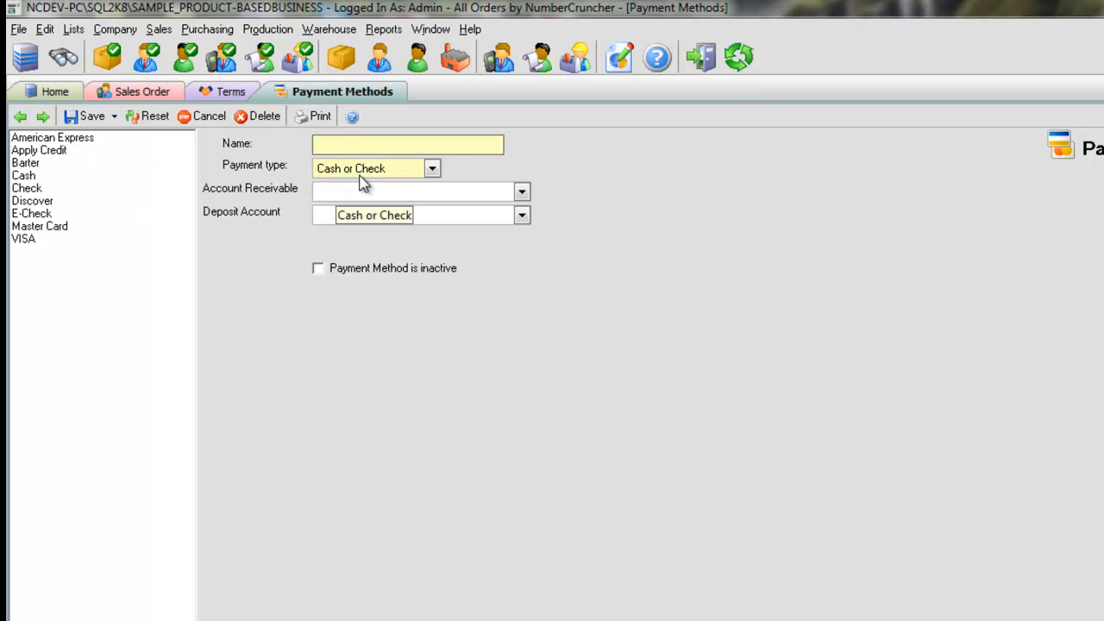
left_click(53, 137)
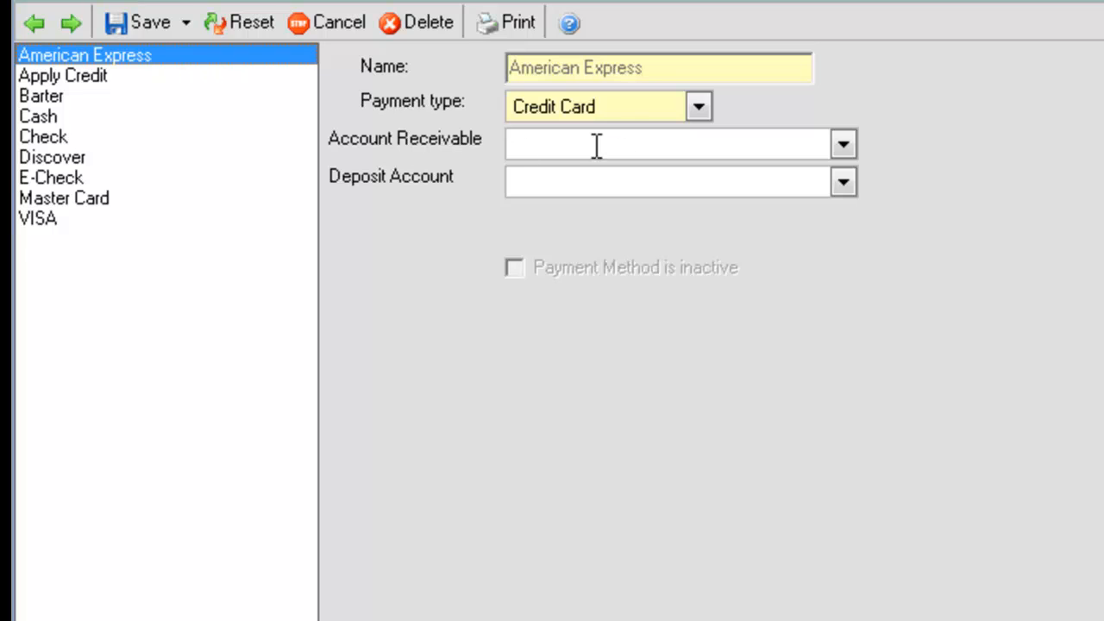
left_click(698, 106)
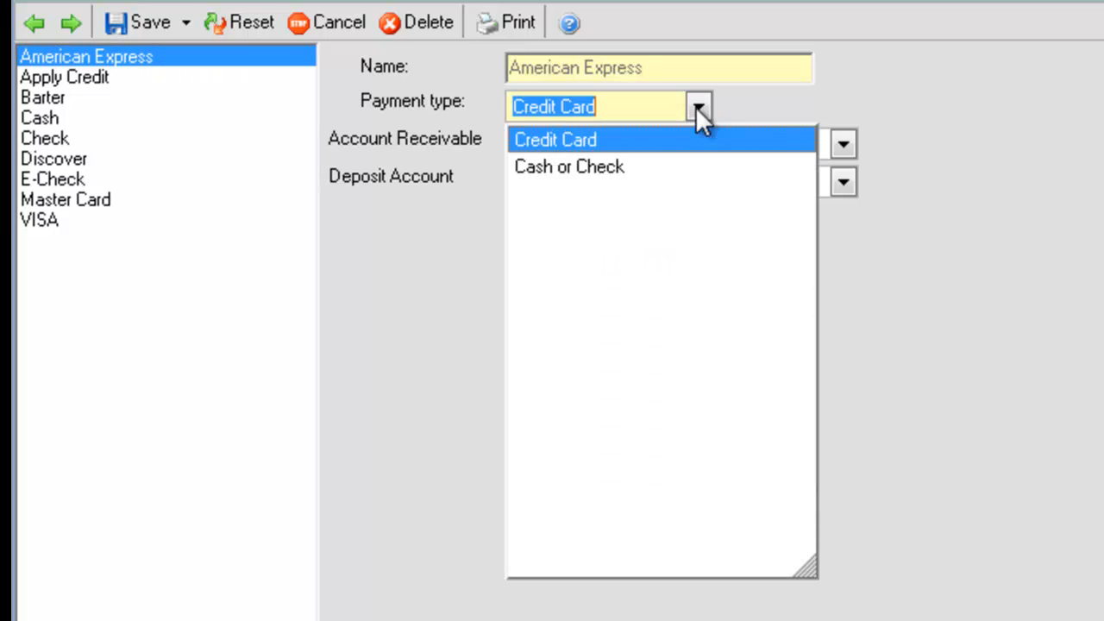
left_click(185, 21)
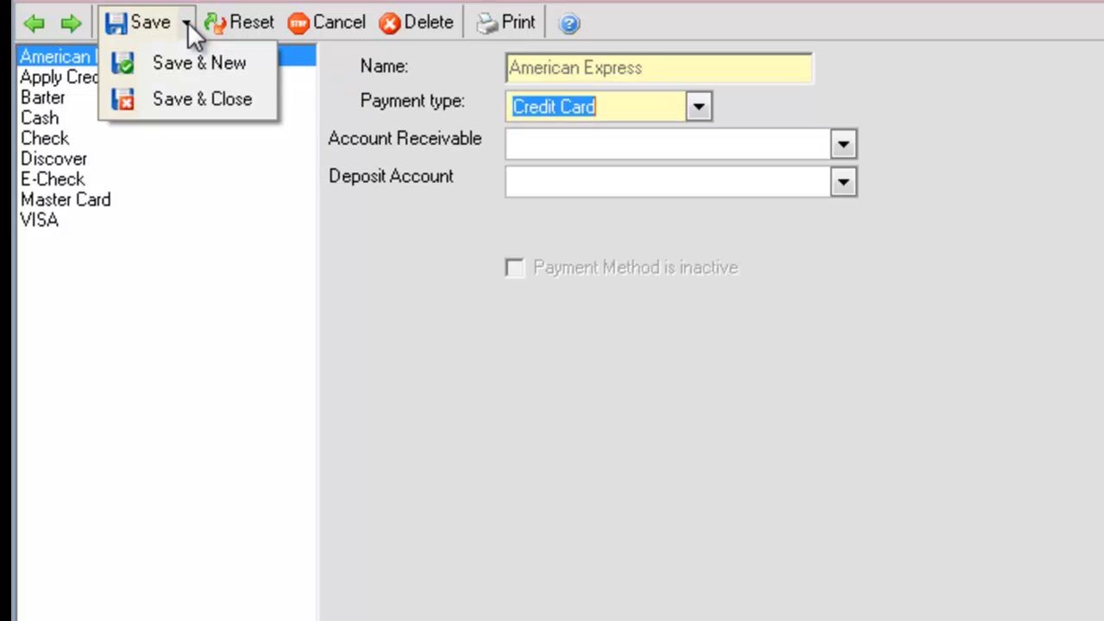
mouse_move(250, 74)
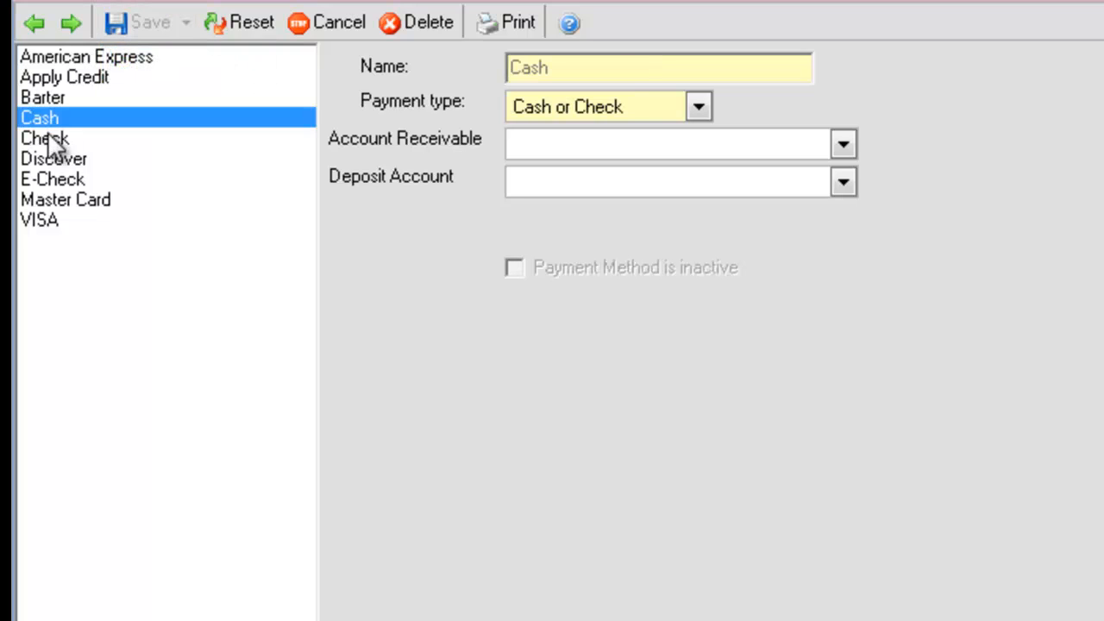
left_click(53, 157)
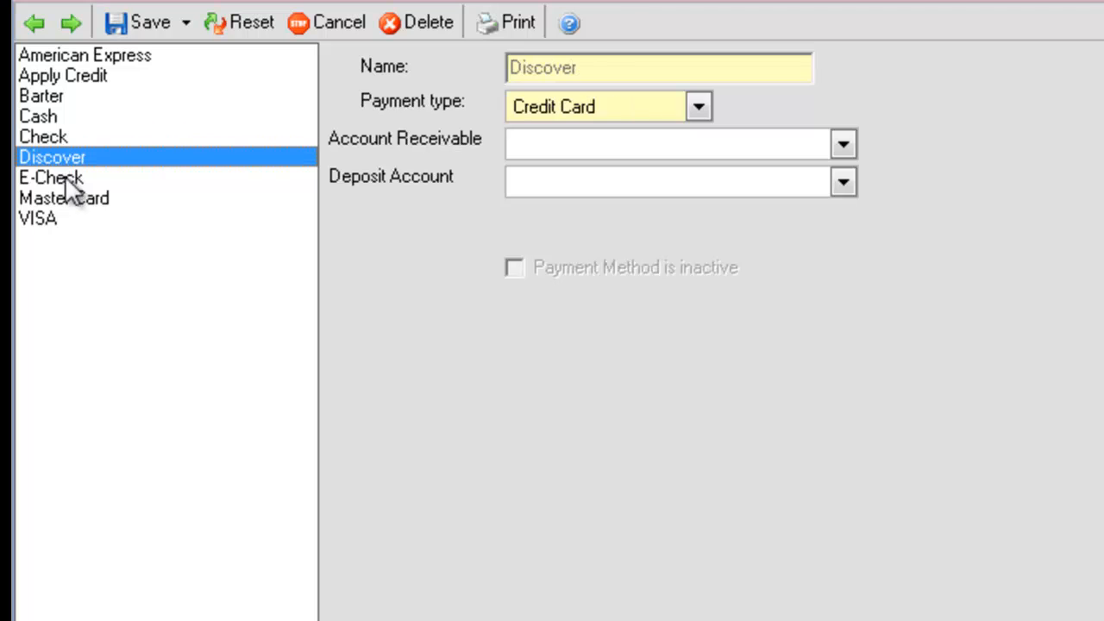
left_click(37, 218)
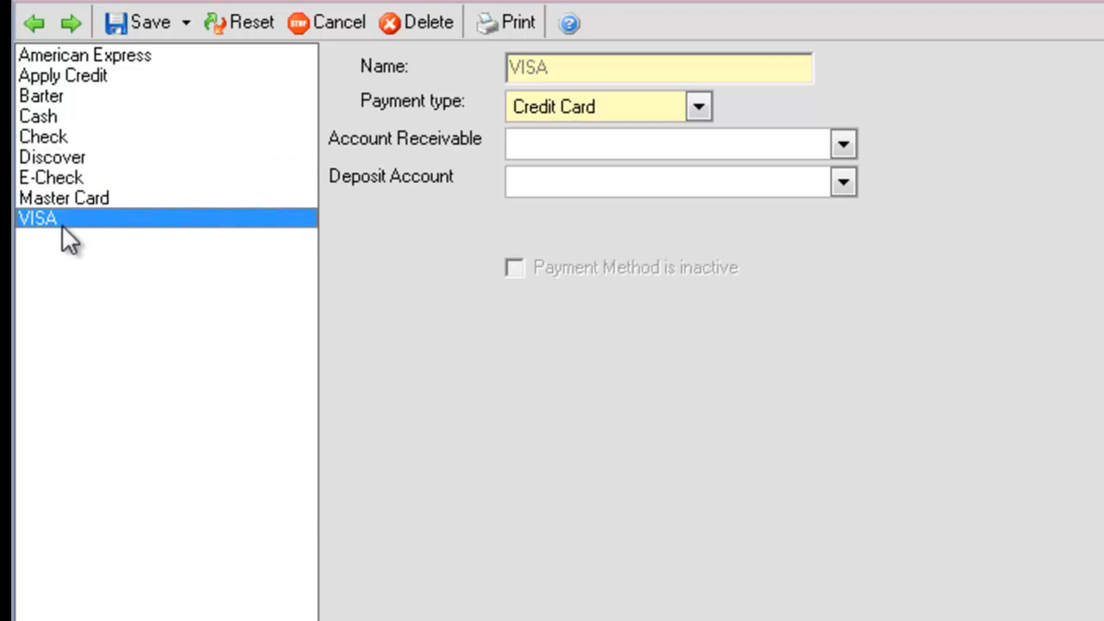
Give the VISA payment method Accounts Receivable as its receivable account
left_click(842, 144)
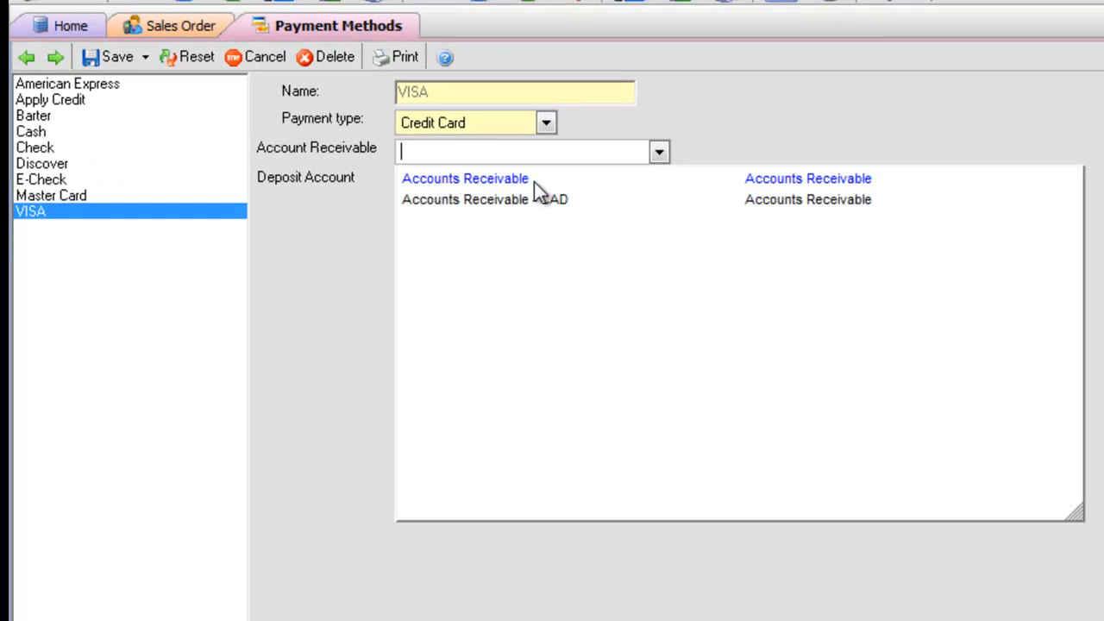
left_click(465, 179)
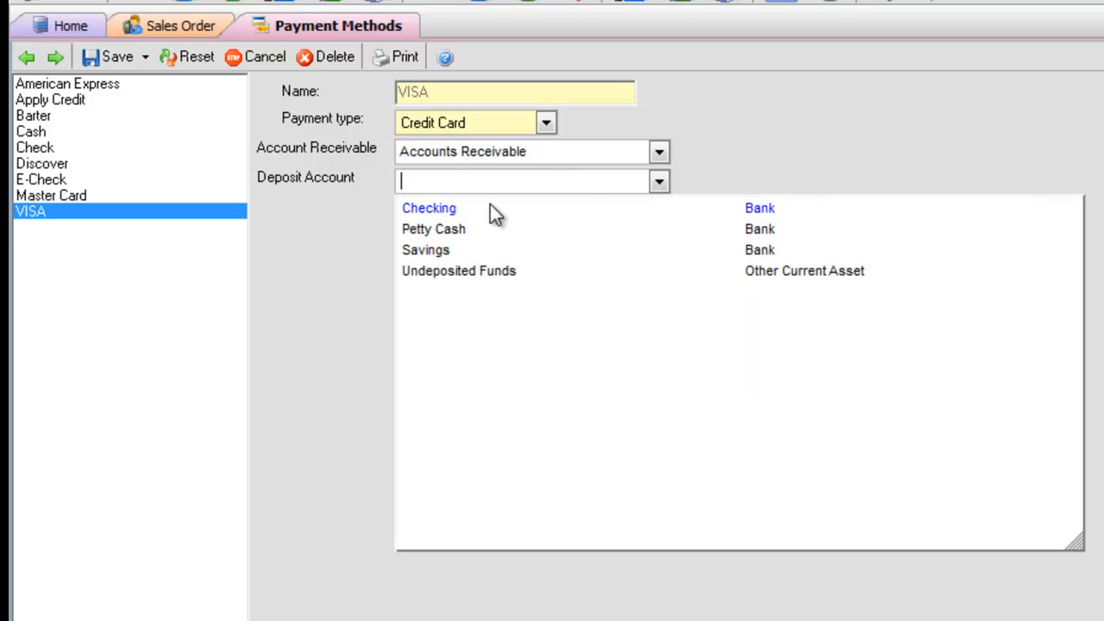
left_click(429, 208)
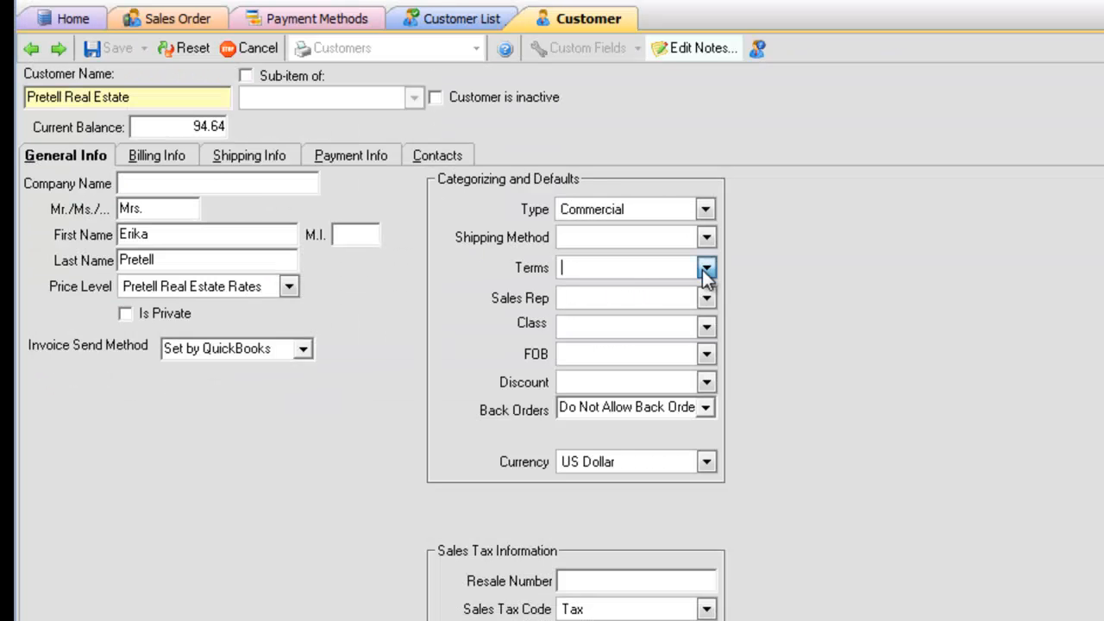
Choose Cash as Pretell Real Estate's payment method under Payment Info
left_click(350, 155)
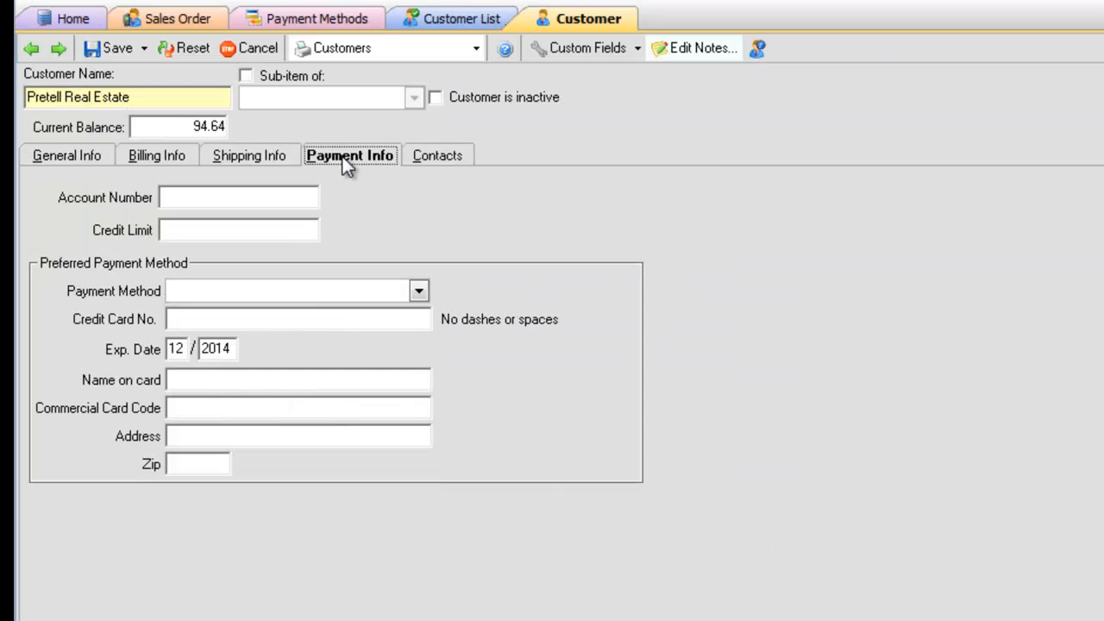
left_click(419, 290)
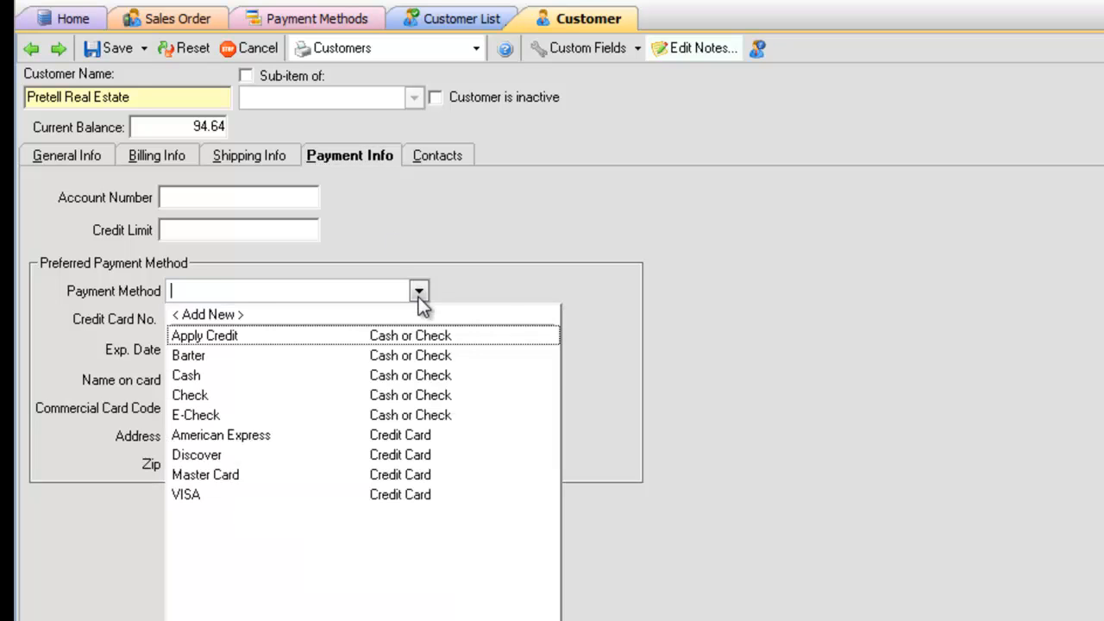
left_click(186, 375)
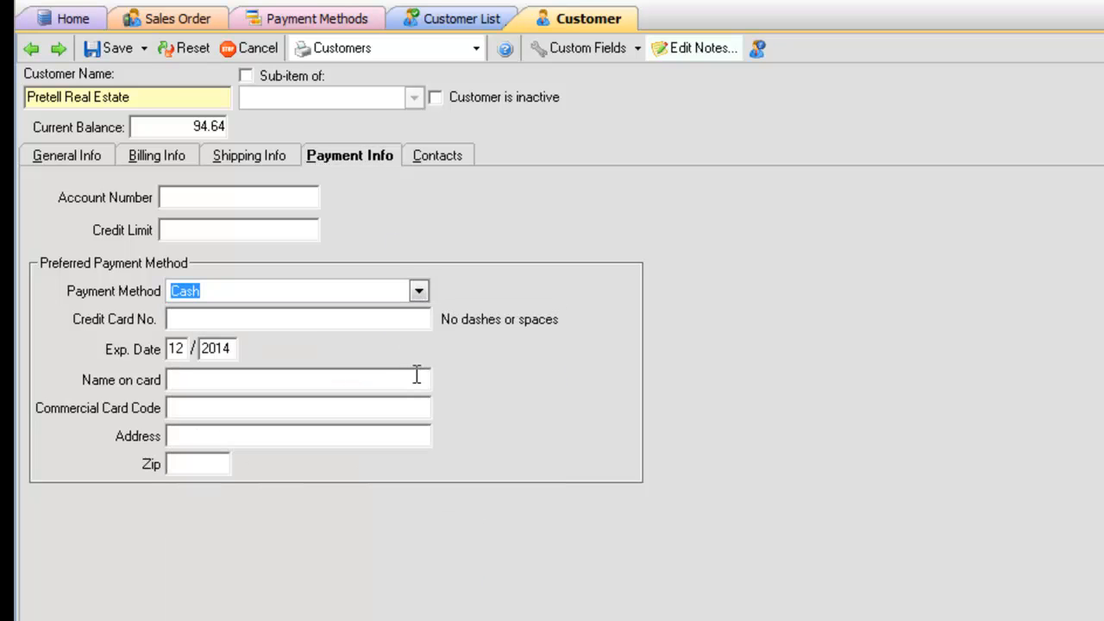
Open Company > Manage Users to view the Users List with June's rights
left_click(65, 155)
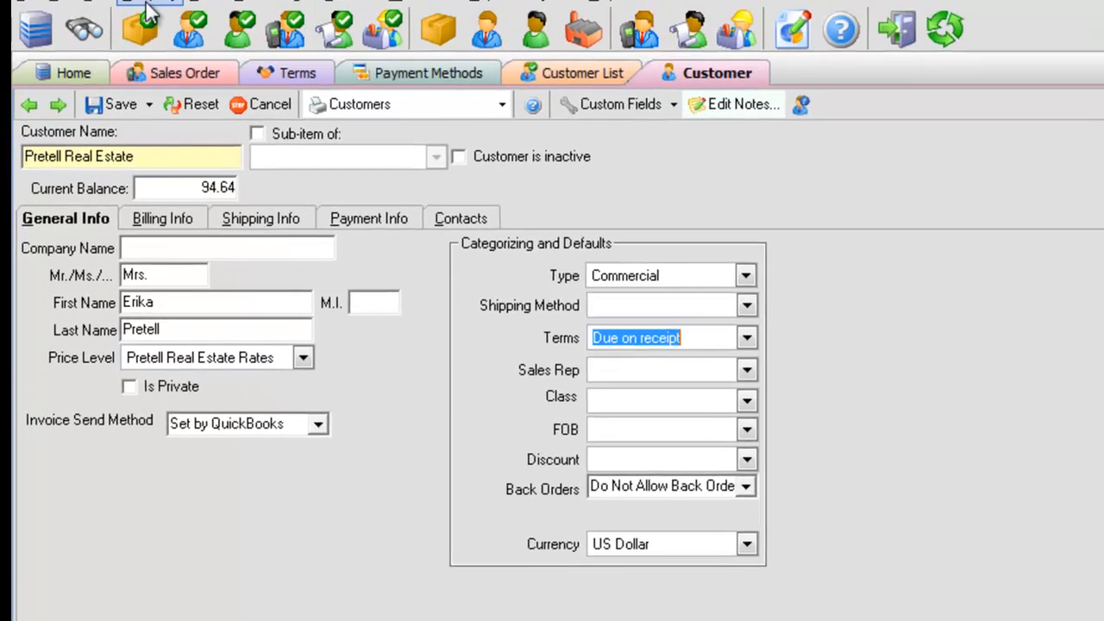
left_click(152, 21)
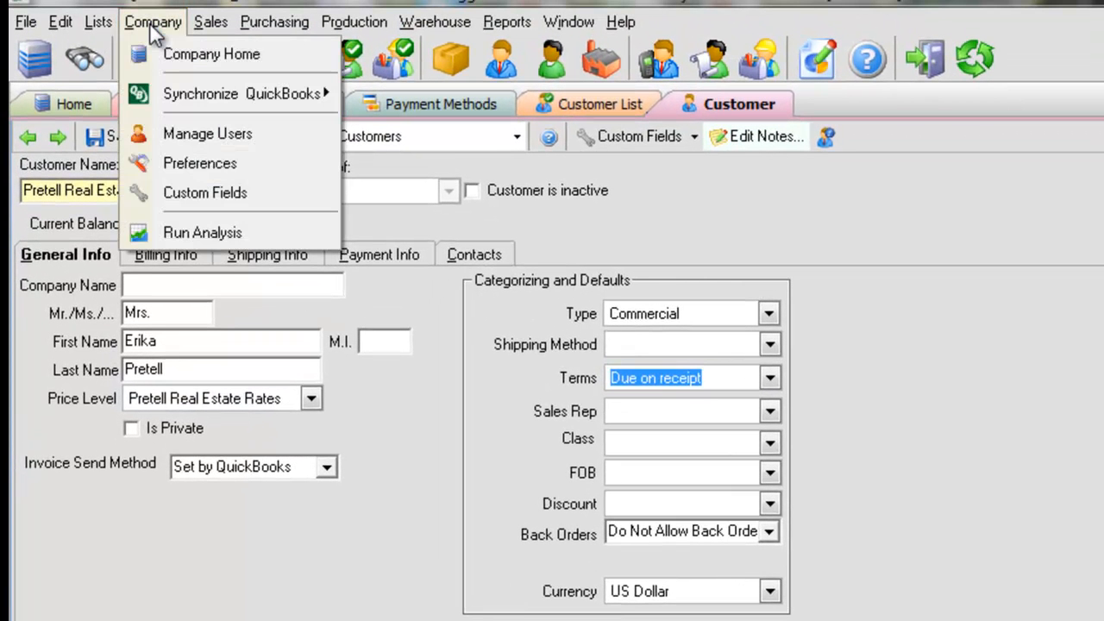
mouse_move(207, 134)
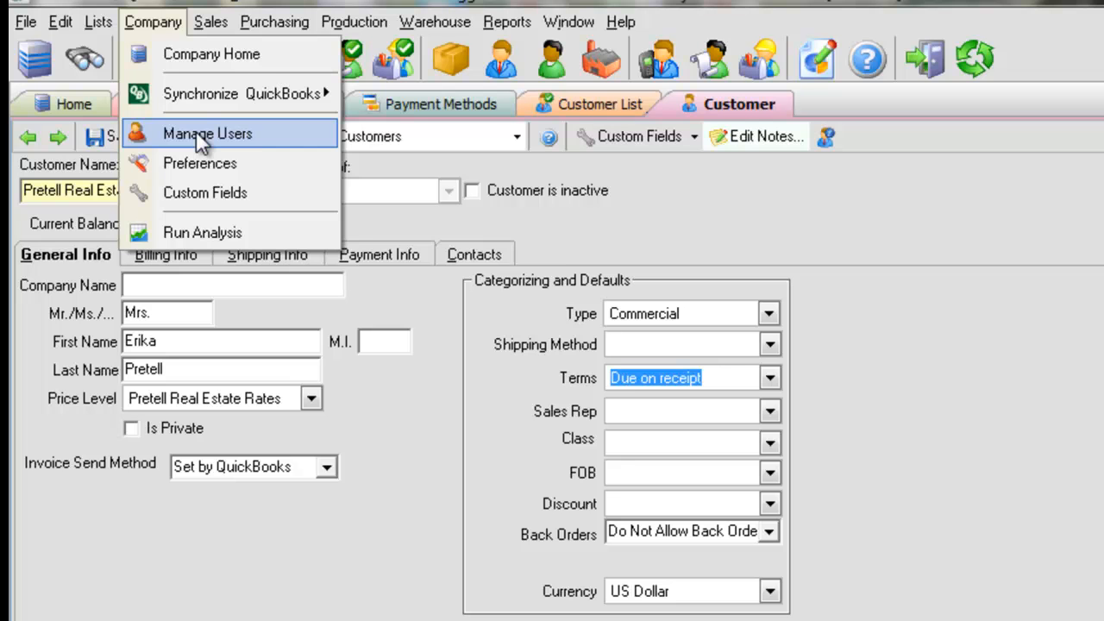
left_click(207, 134)
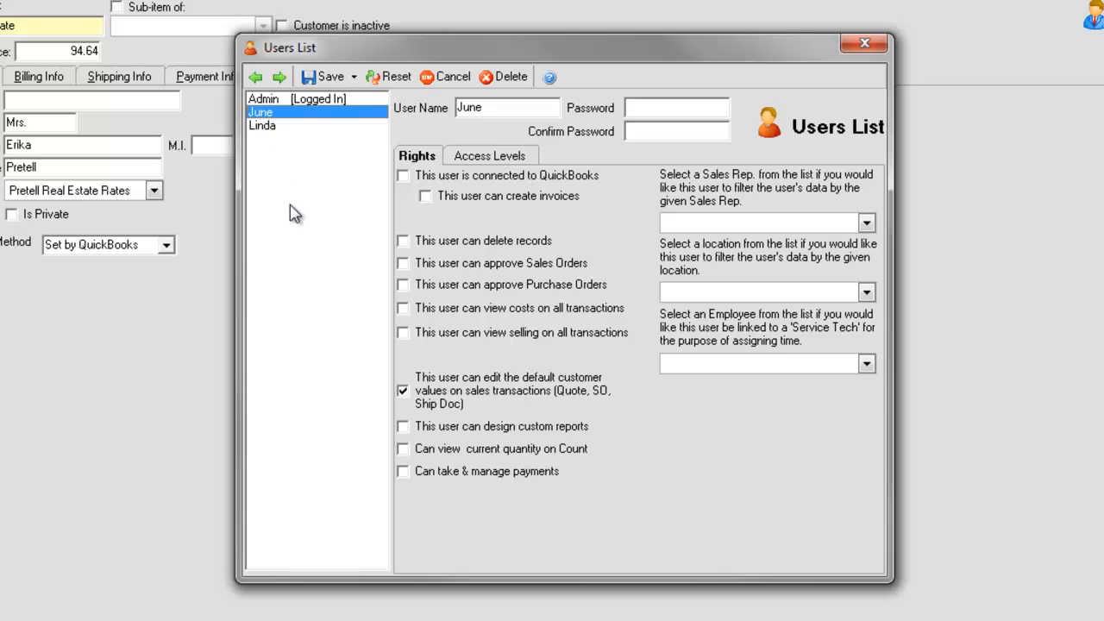
mouse_move(442, 418)
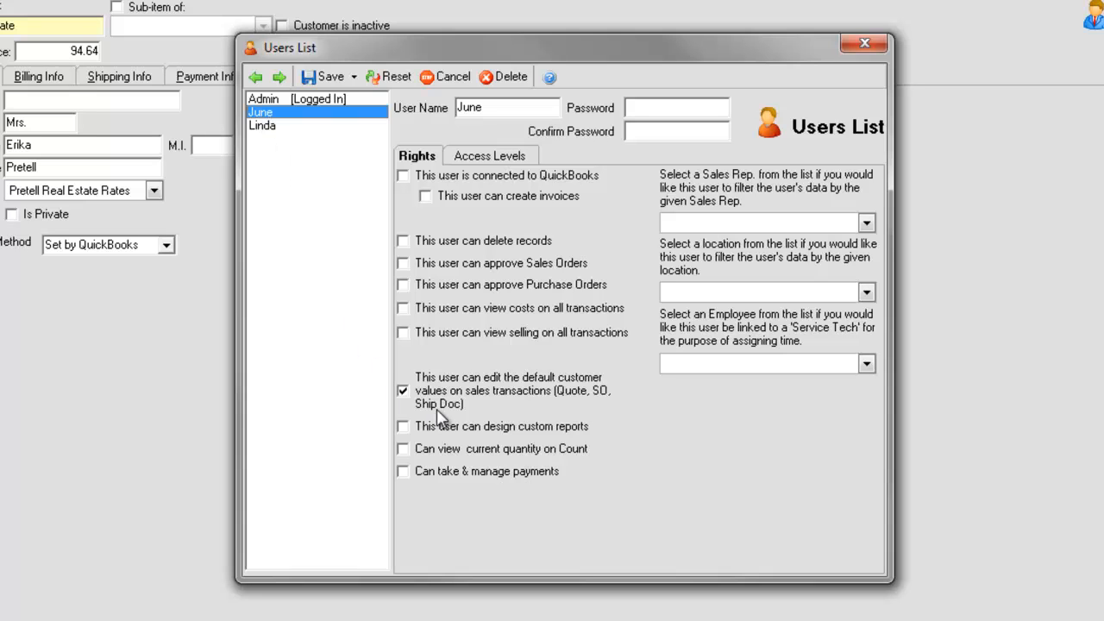
Close the Users List and start a payment on sales order 7102 ($53.75 balance)
left_click(402, 391)
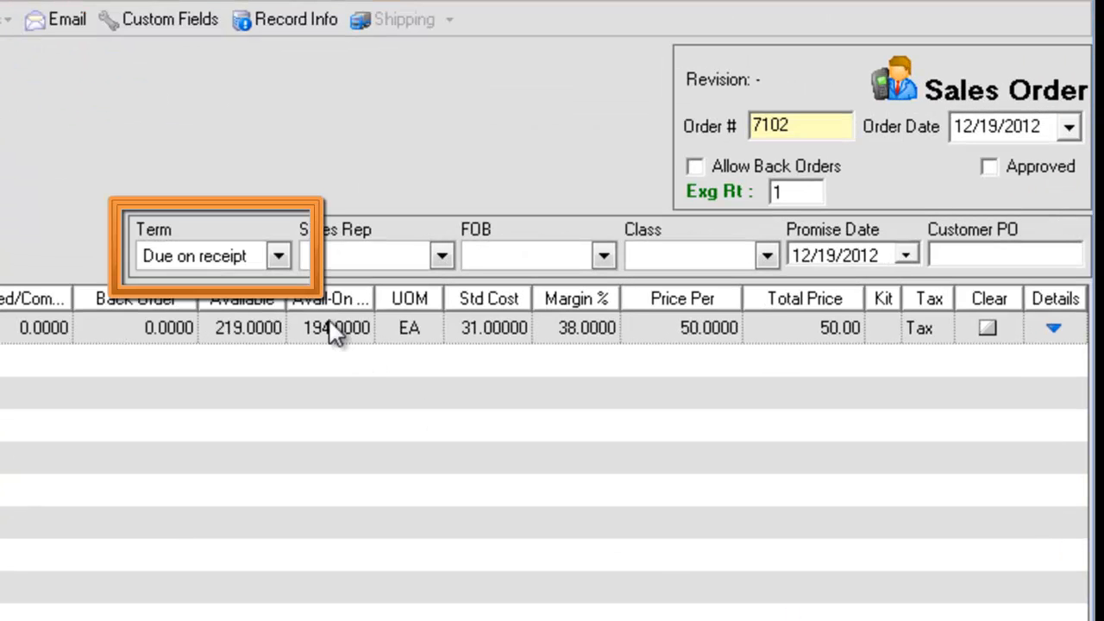
scroll("down", 3)
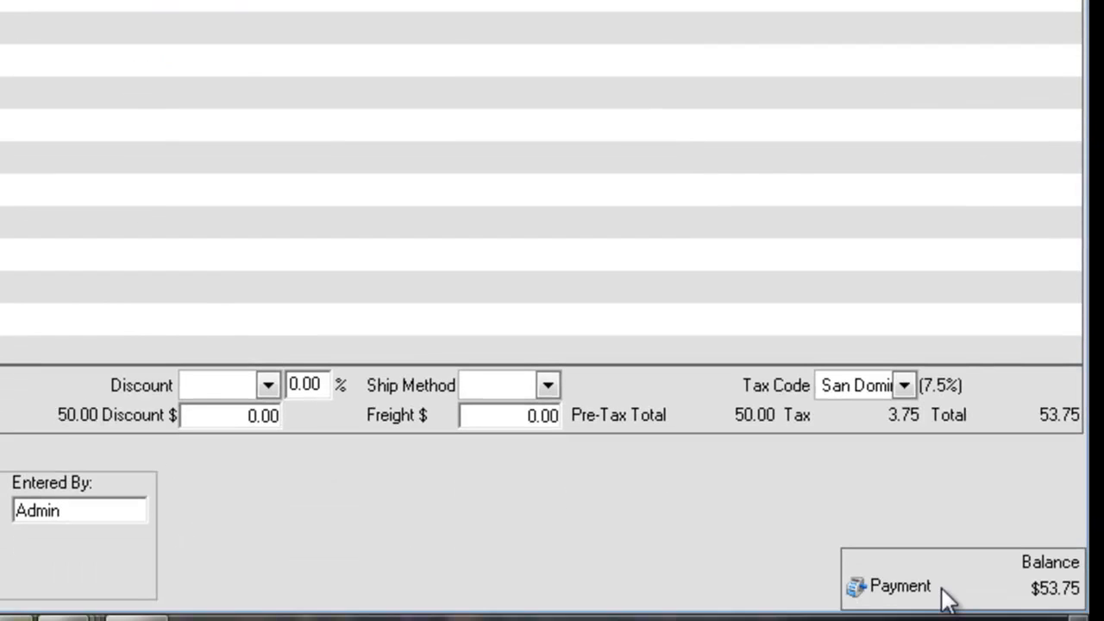
left_click(899, 585)
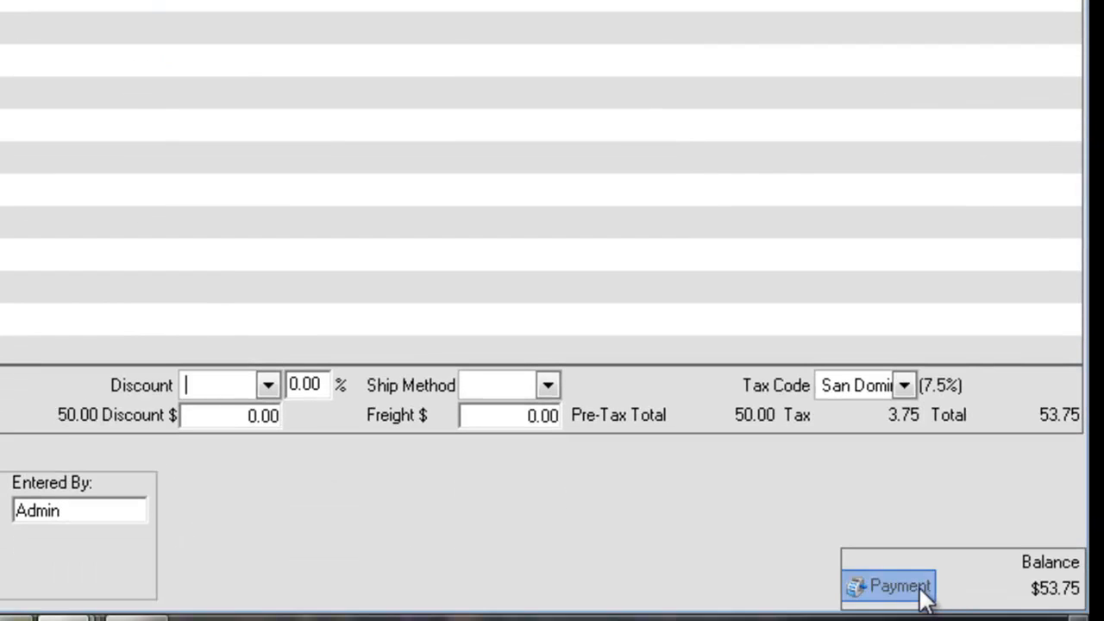
Enter a payment amount of 30.00 with Cash as the payment method
left_click(887, 585)
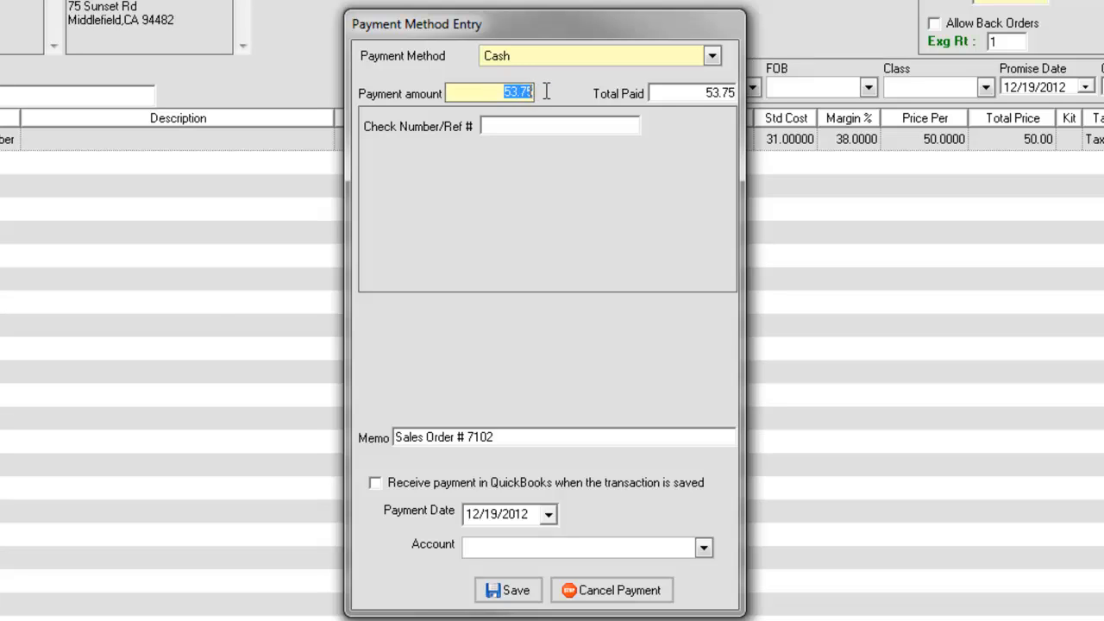
type("30.00")
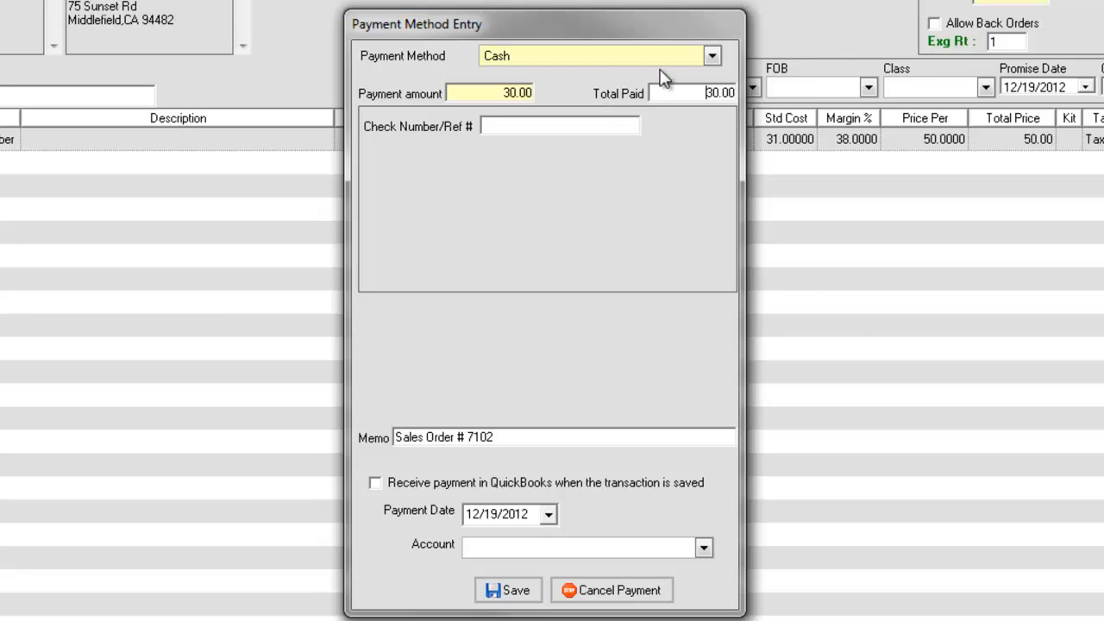
left_click(711, 55)
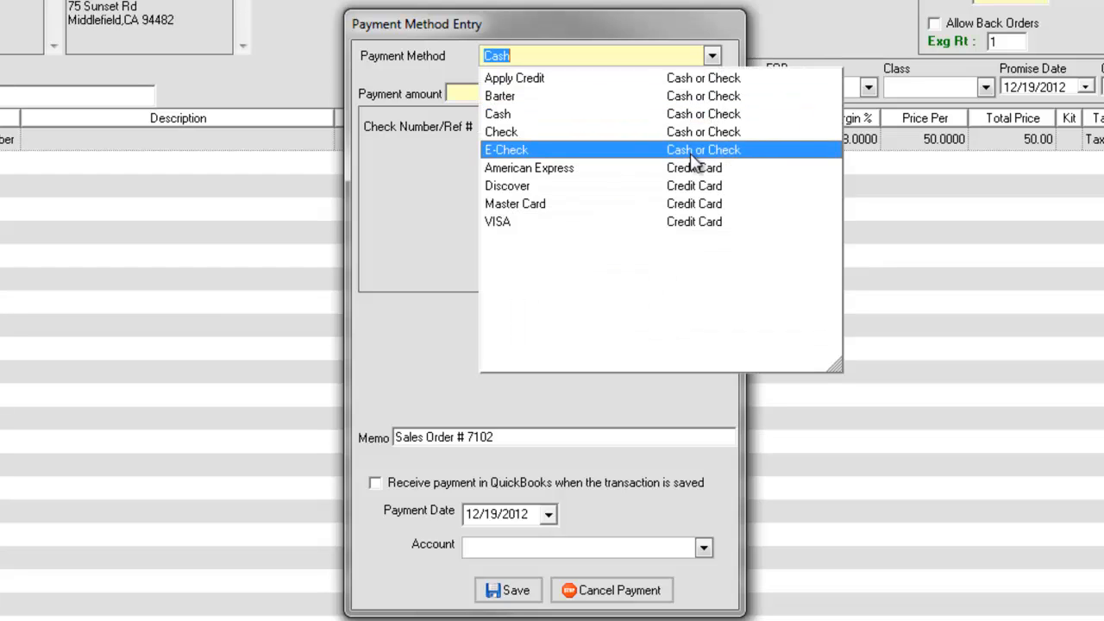
left_click(528, 168)
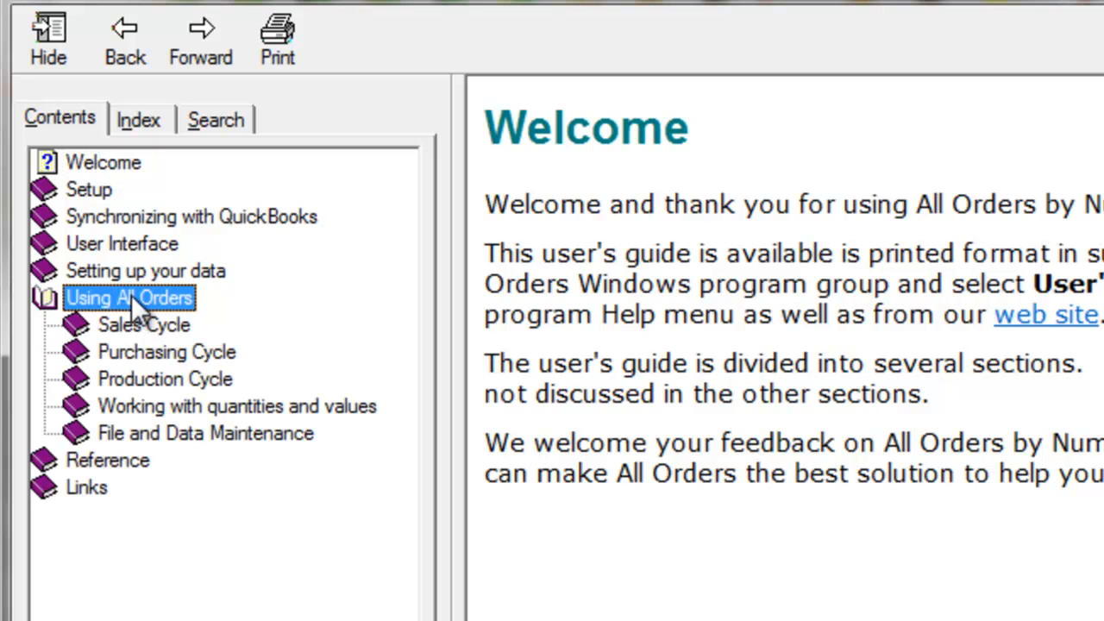
Expand Using All Orders and then Sales Cycle in the guide's contents
left_click(144, 324)
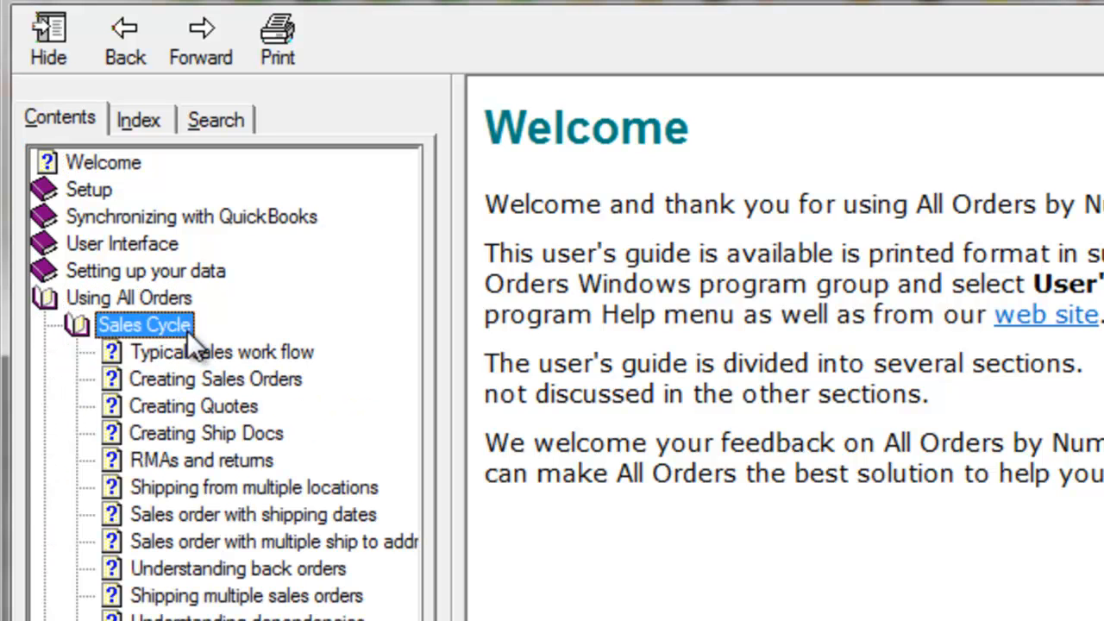
left_click(124, 514)
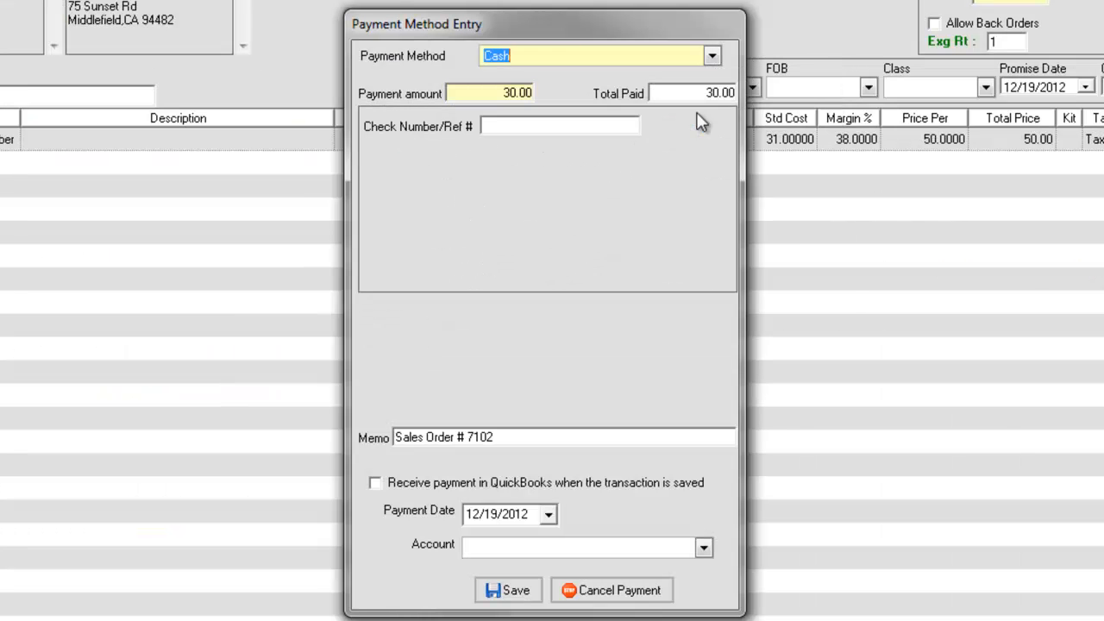
mouse_move(578, 250)
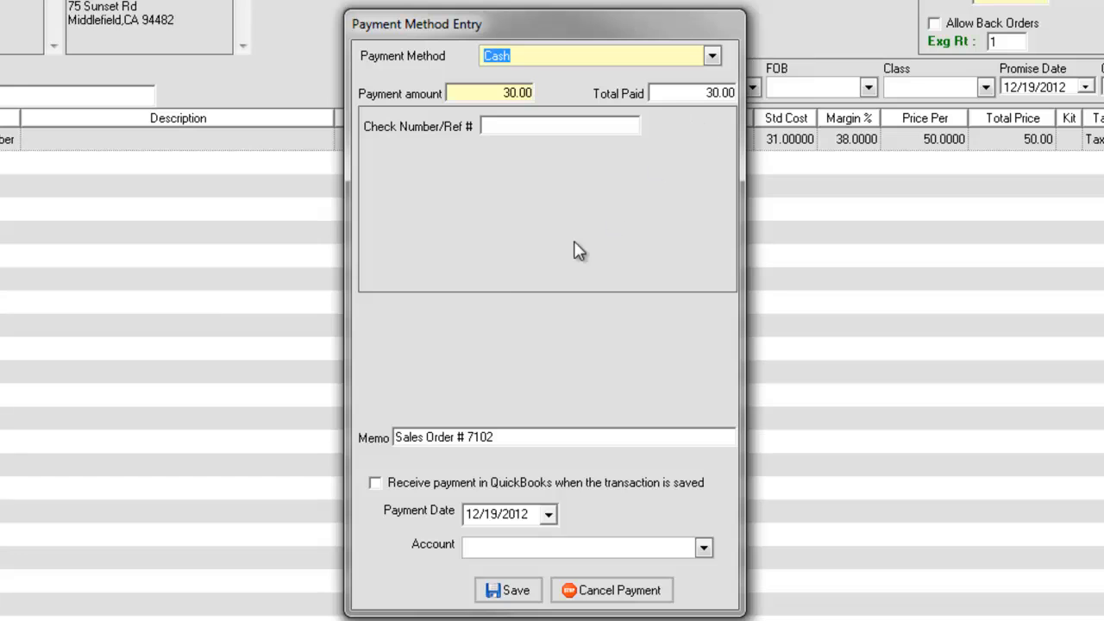
mouse_move(380, 487)
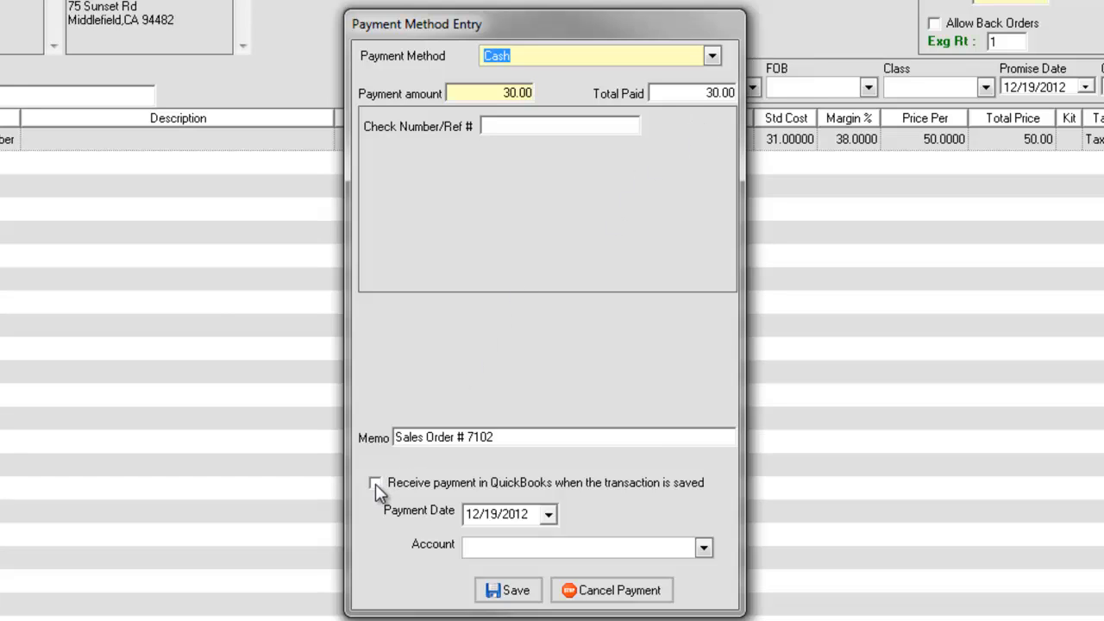
Check 'Receive payment in QuickBooks when the transaction is saved' for the 30.00 payment
left_click(375, 483)
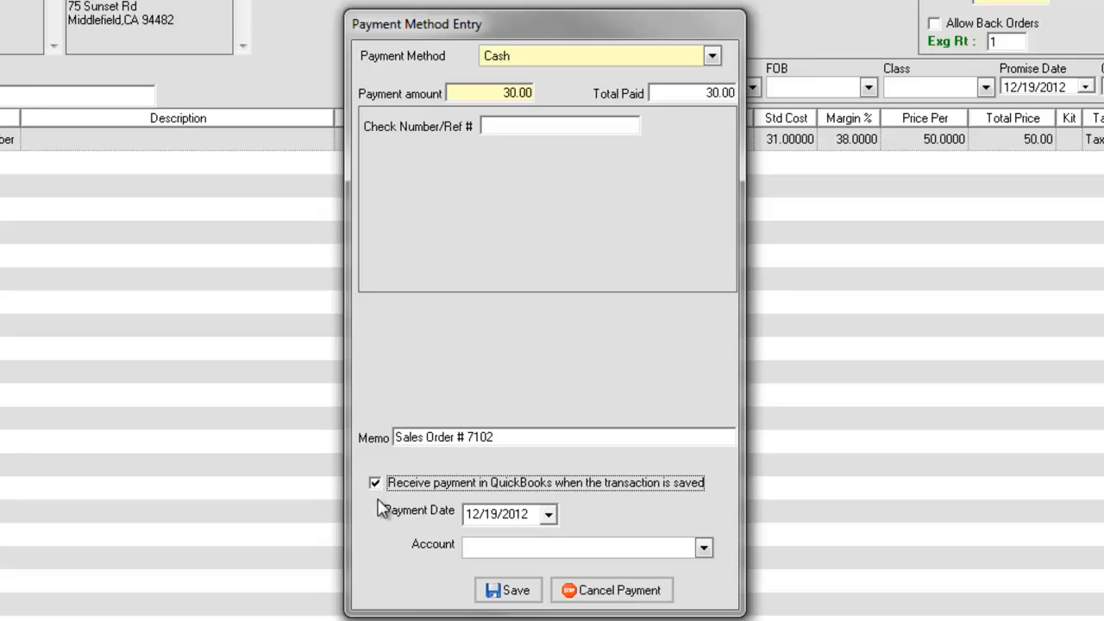
mouse_move(420, 539)
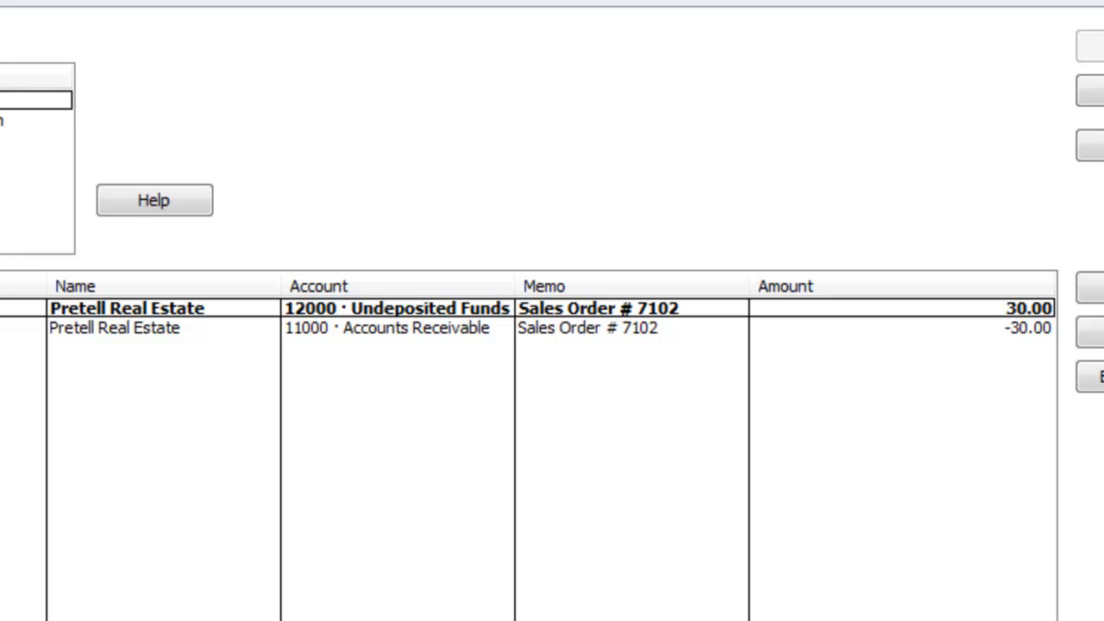
mouse_move(591, 332)
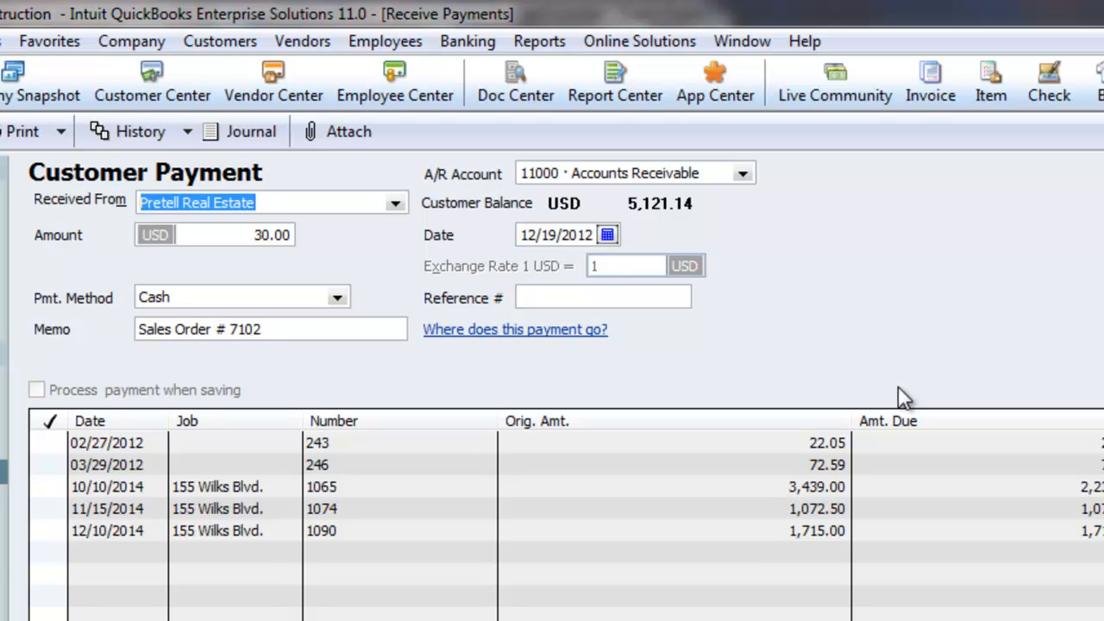
Uncheck Automatically apply payments in QuickBooks' company payment preferences and confirm
left_click(94, 40)
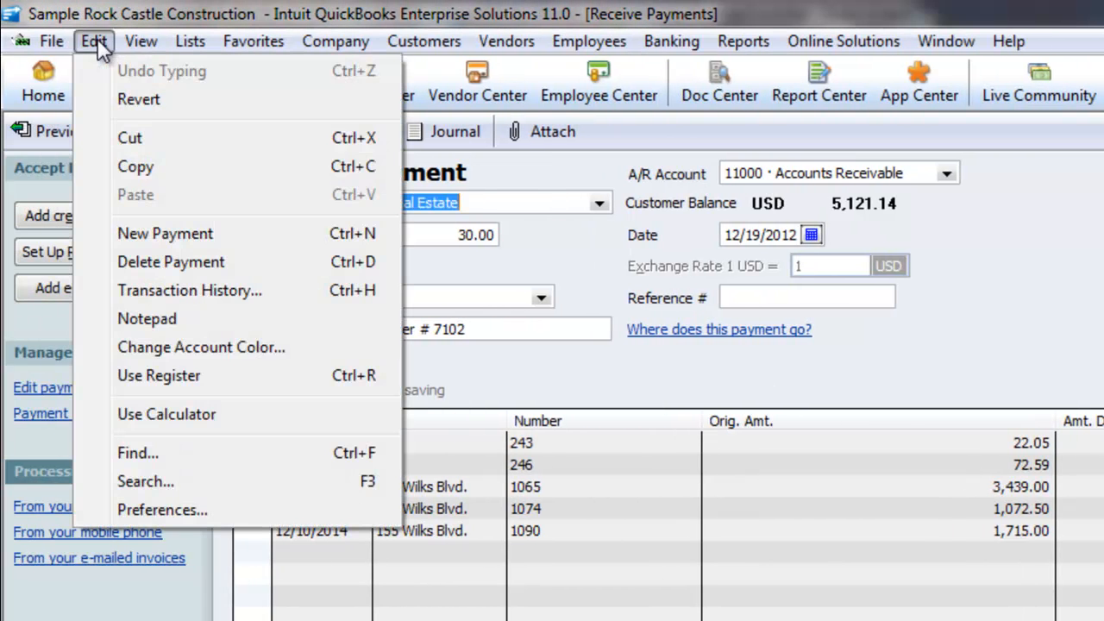
left_click(161, 509)
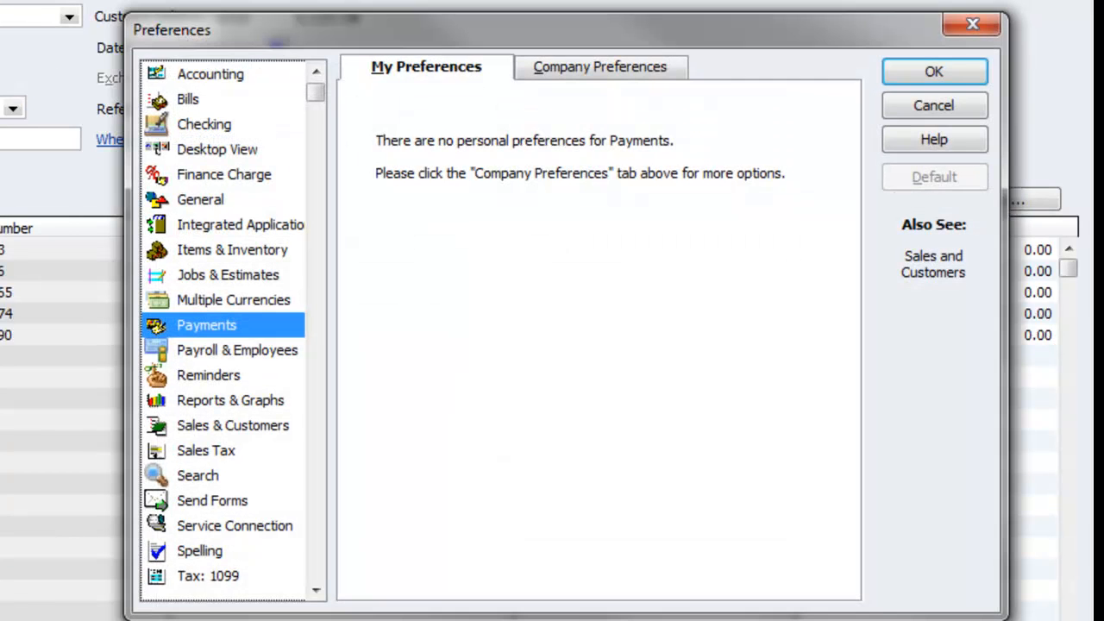
left_click(600, 67)
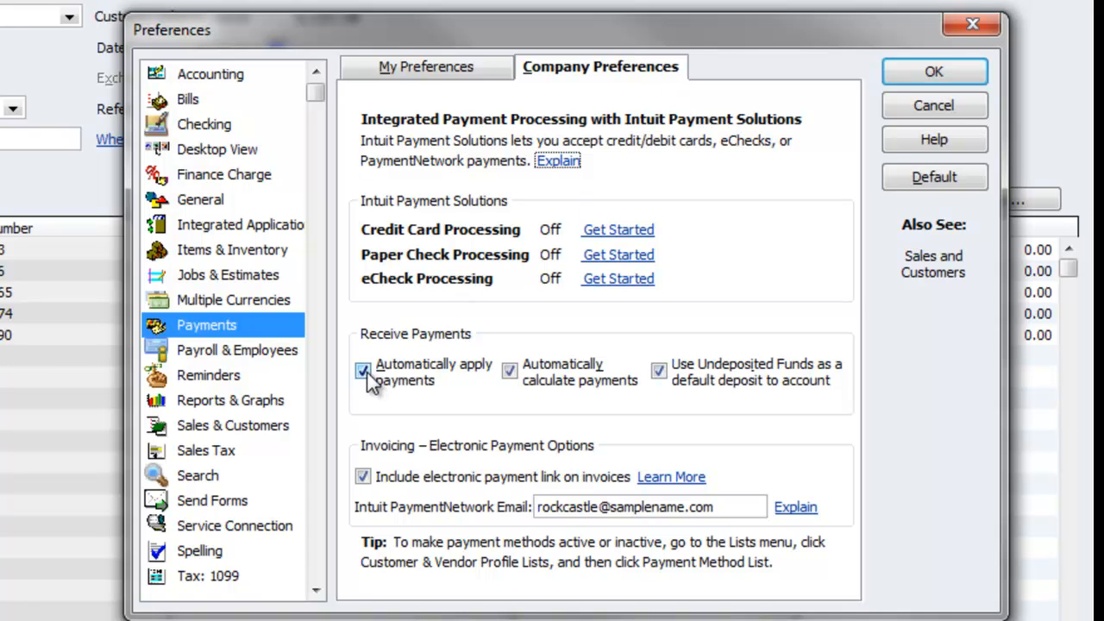
left_click(363, 370)
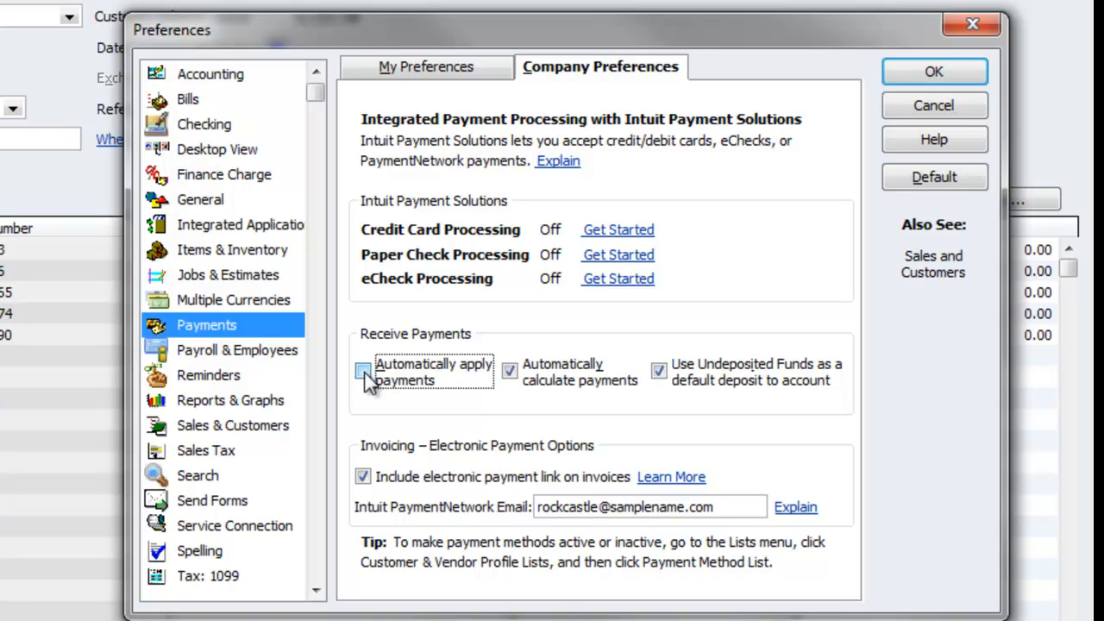
left_click(933, 71)
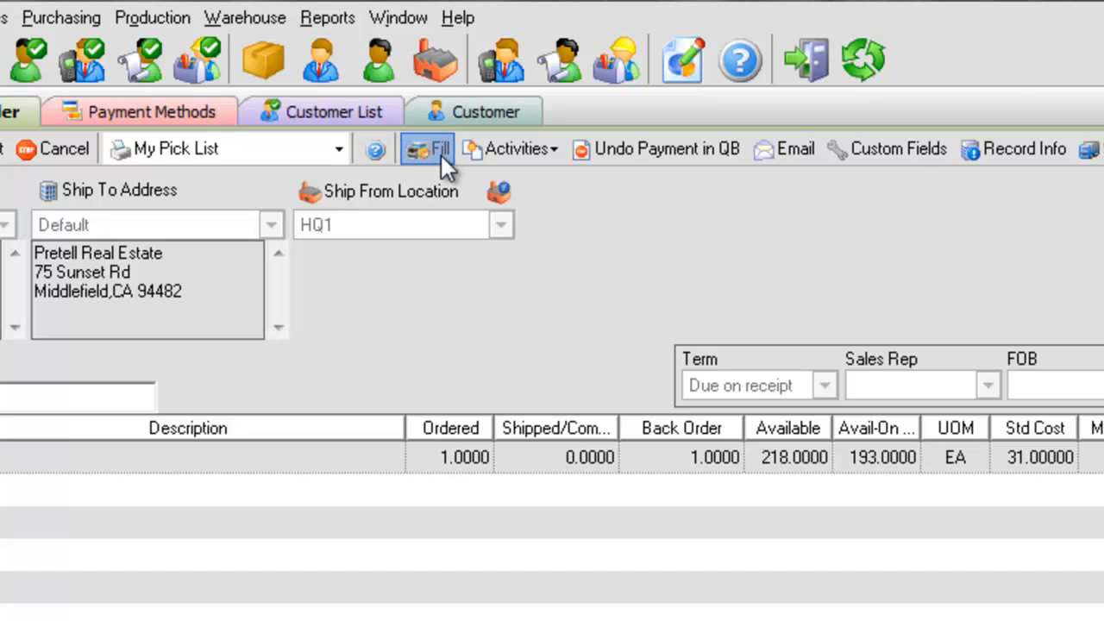
Fill order 7102 onto a ship doc, save the 23.75 payment, and invoice it
left_click(428, 148)
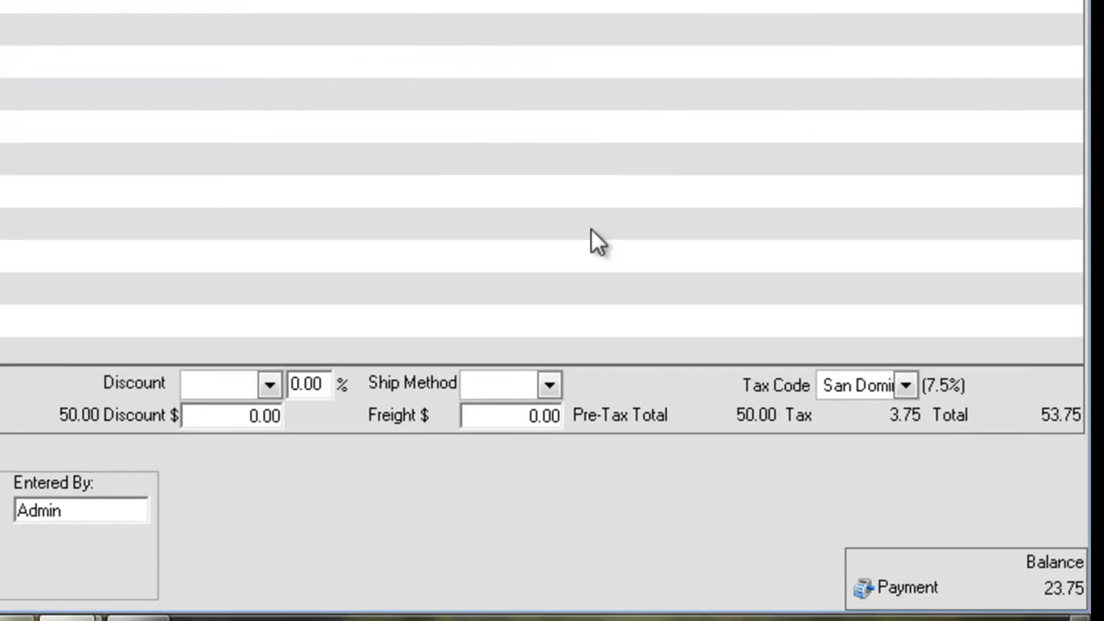
left_click(907, 587)
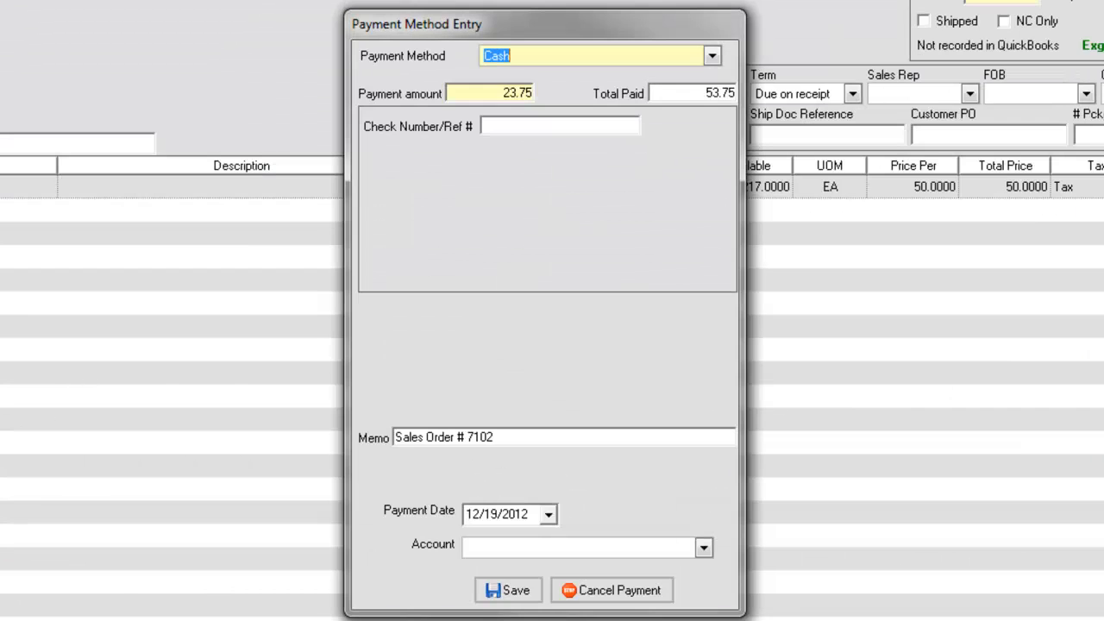
left_click(507, 589)
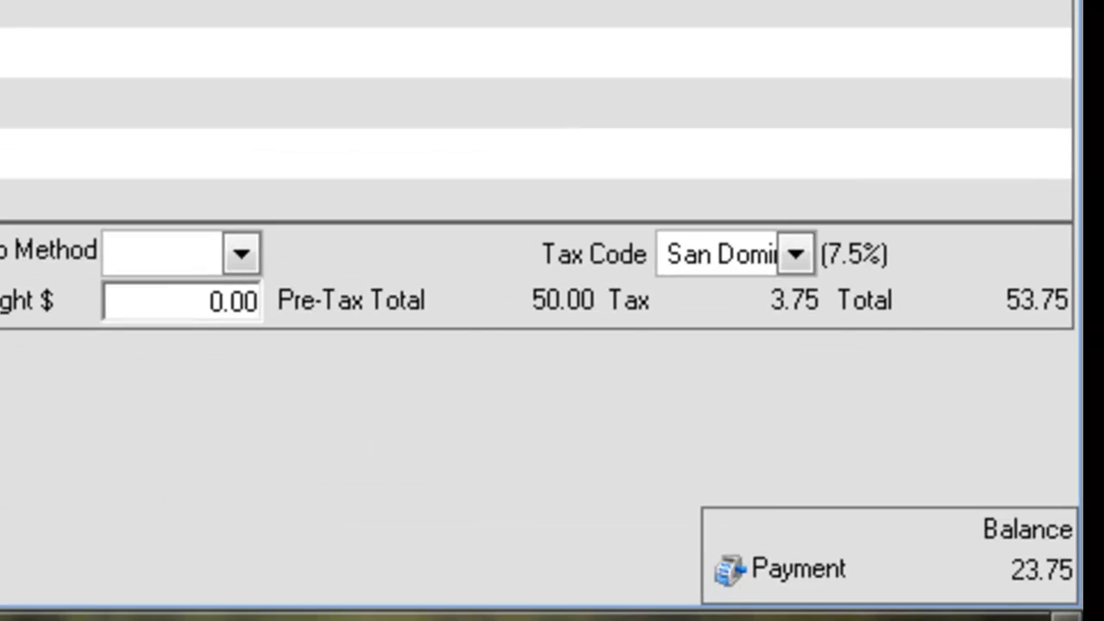
left_click(592, 53)
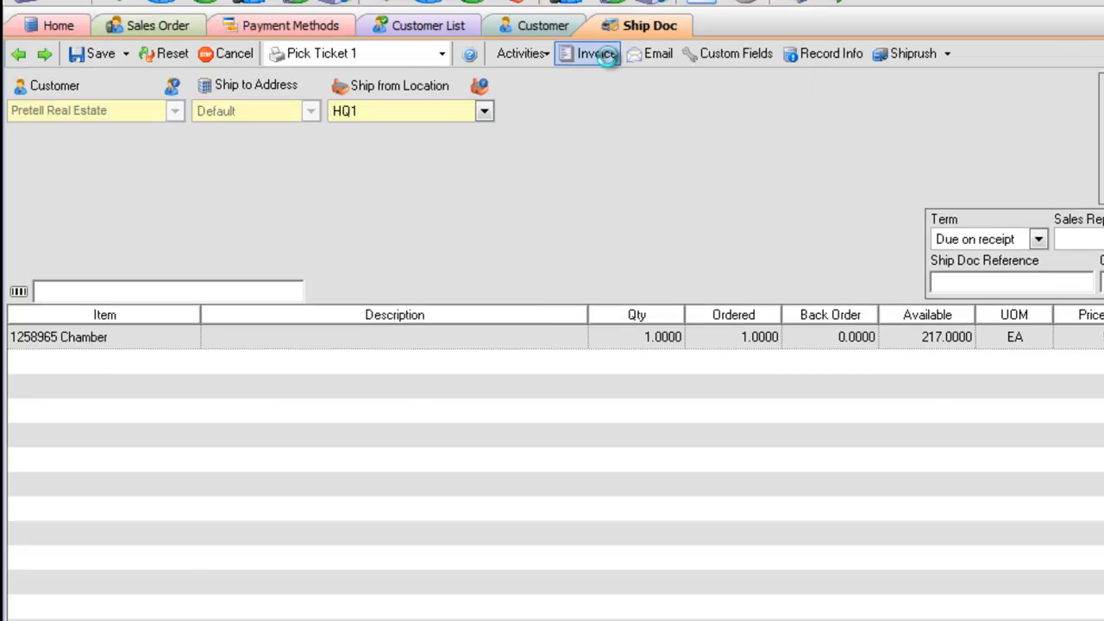
left_click(594, 54)
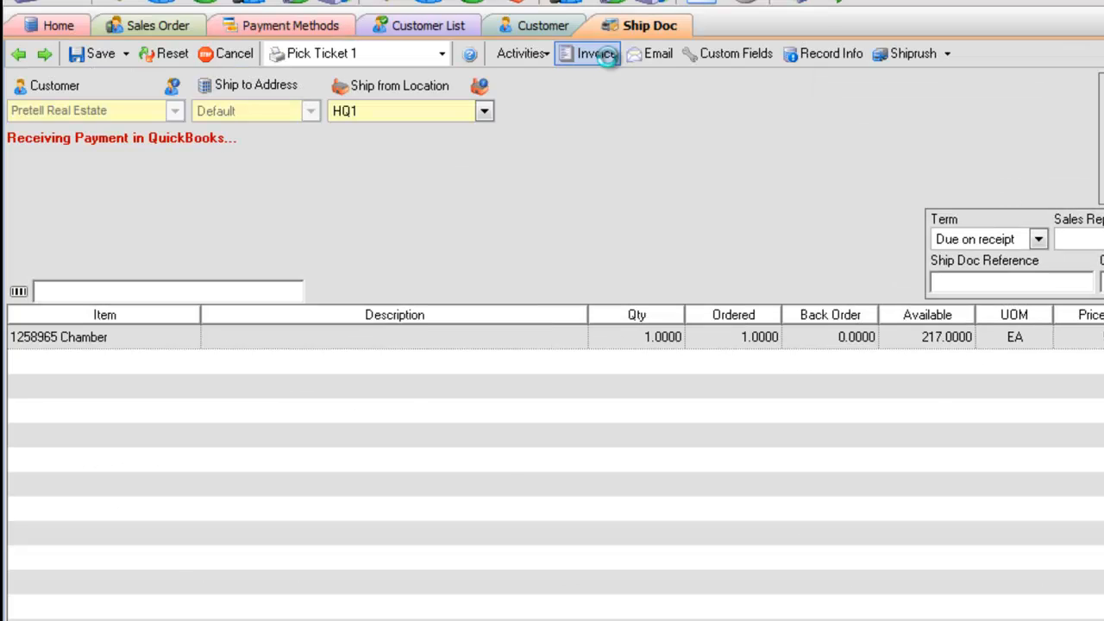